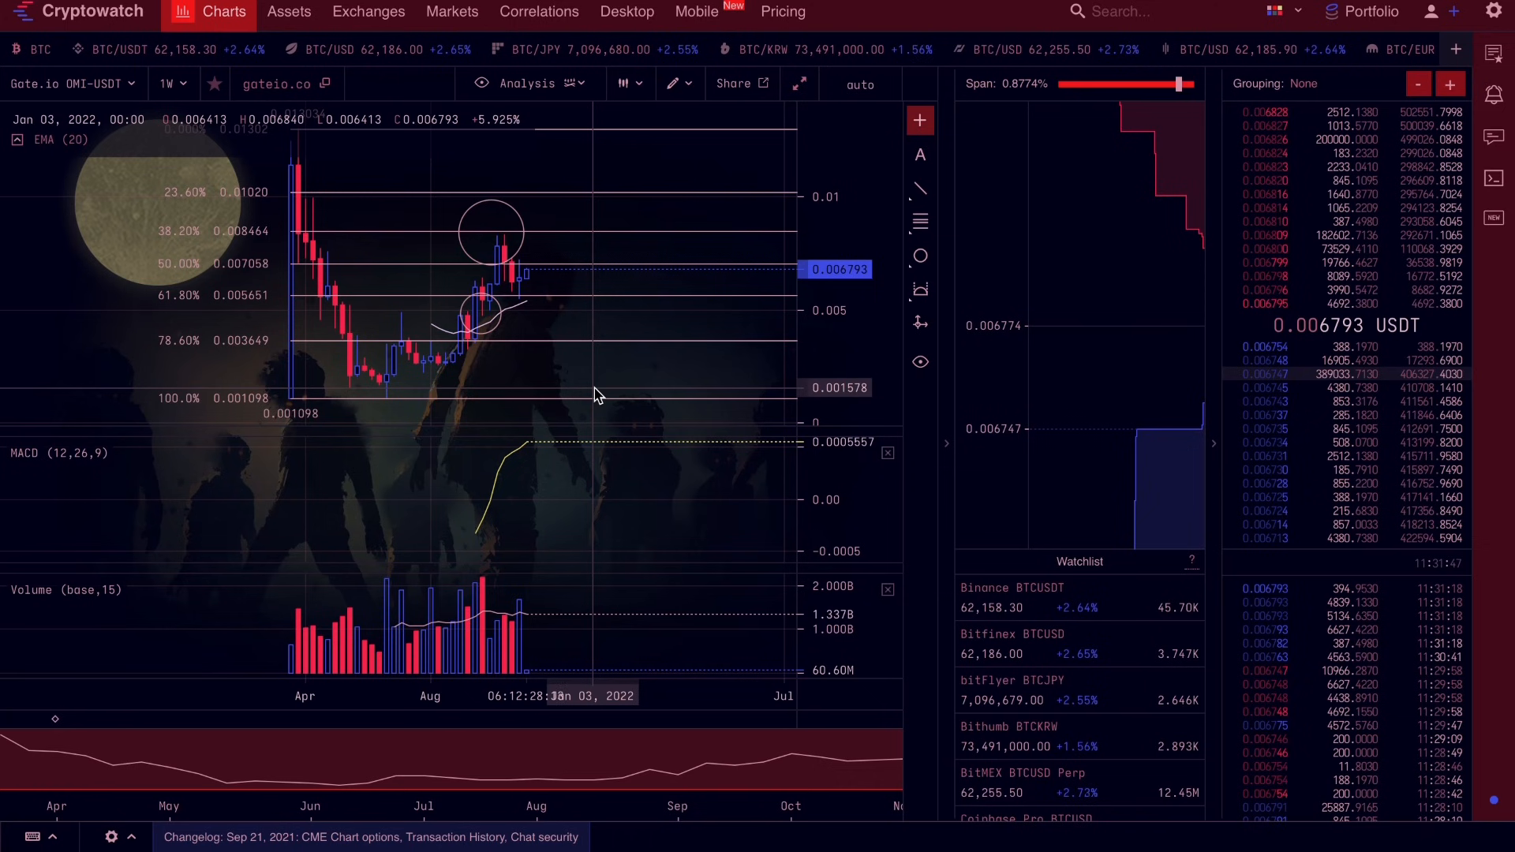
mouse_move(800, 83)
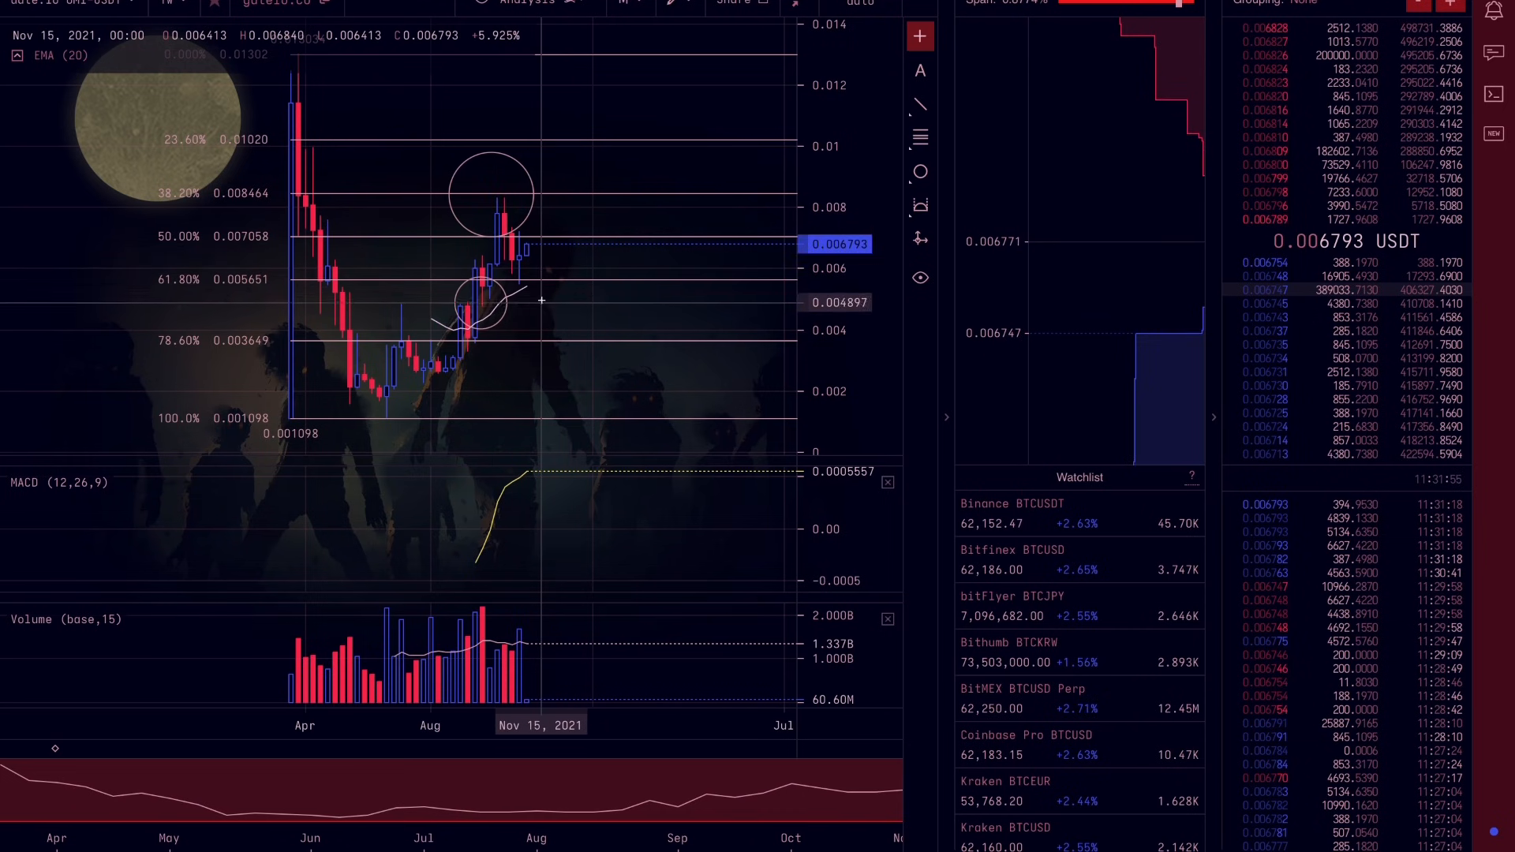
mouse_move(546, 289)
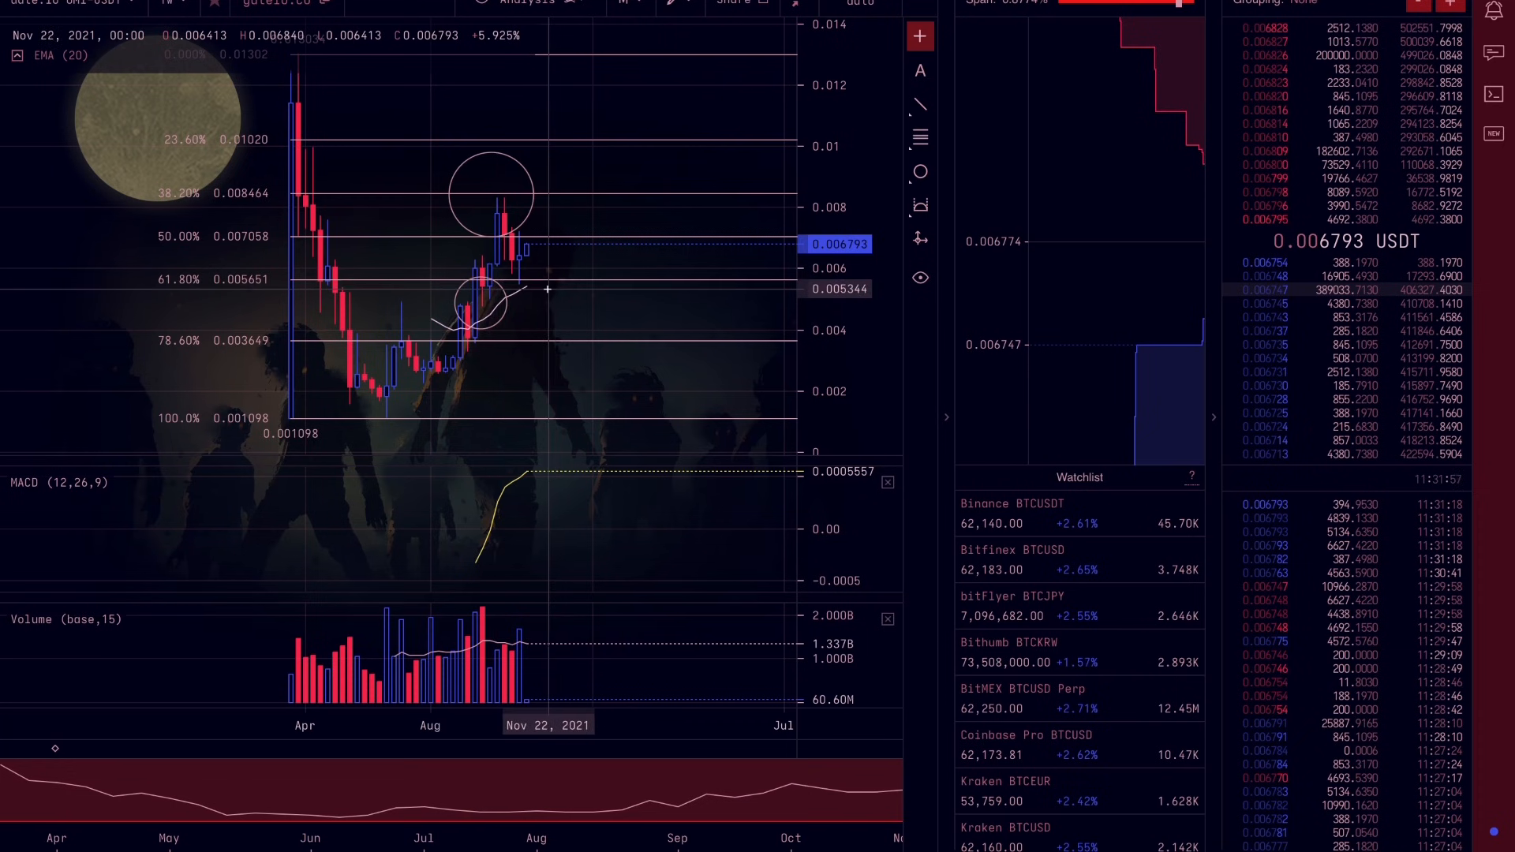
mouse_move(568, 322)
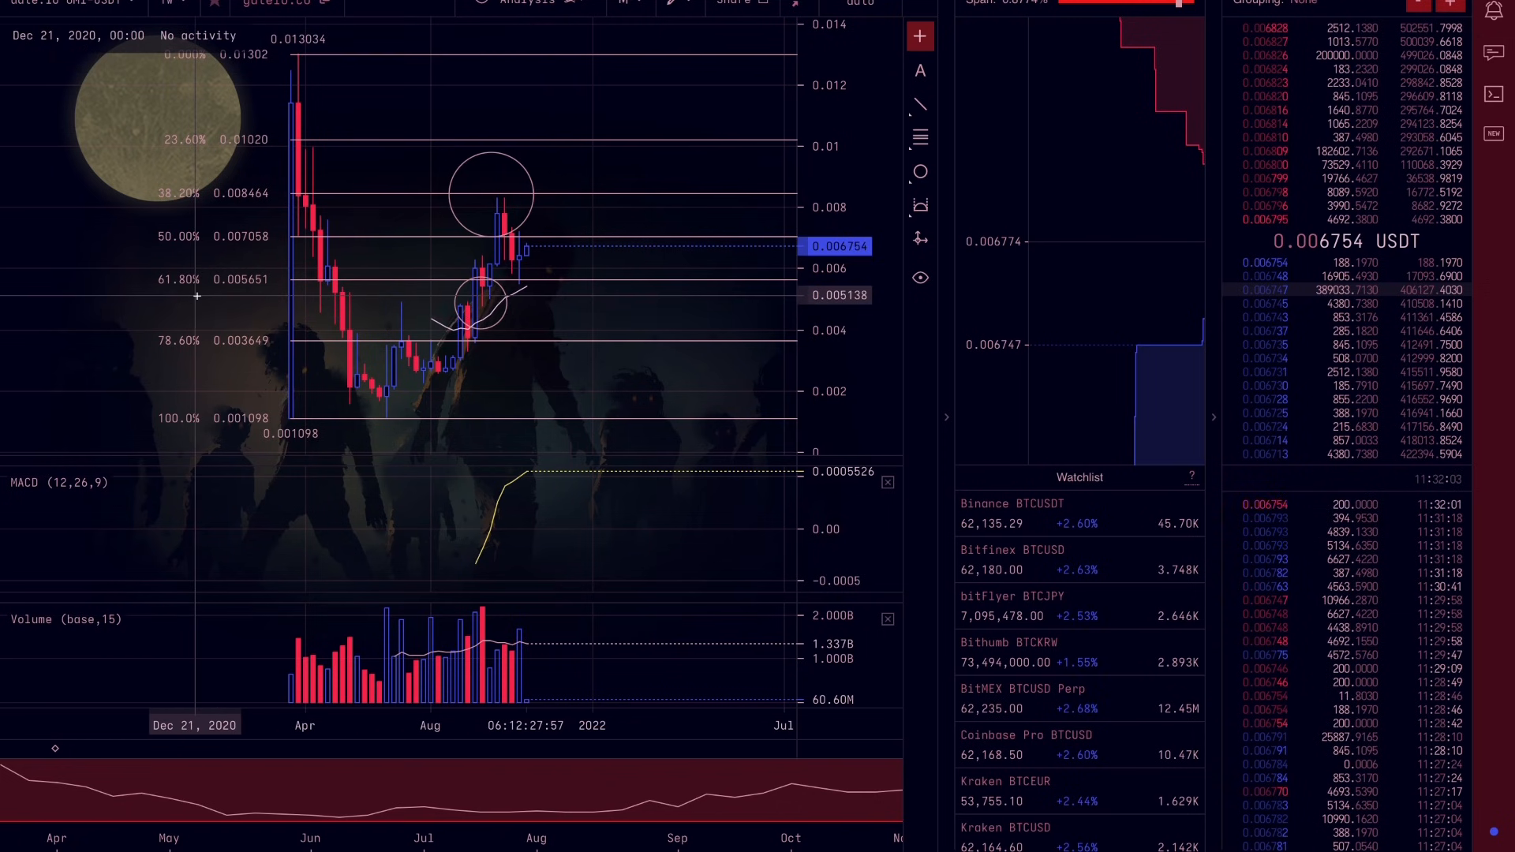
mouse_move(463, 289)
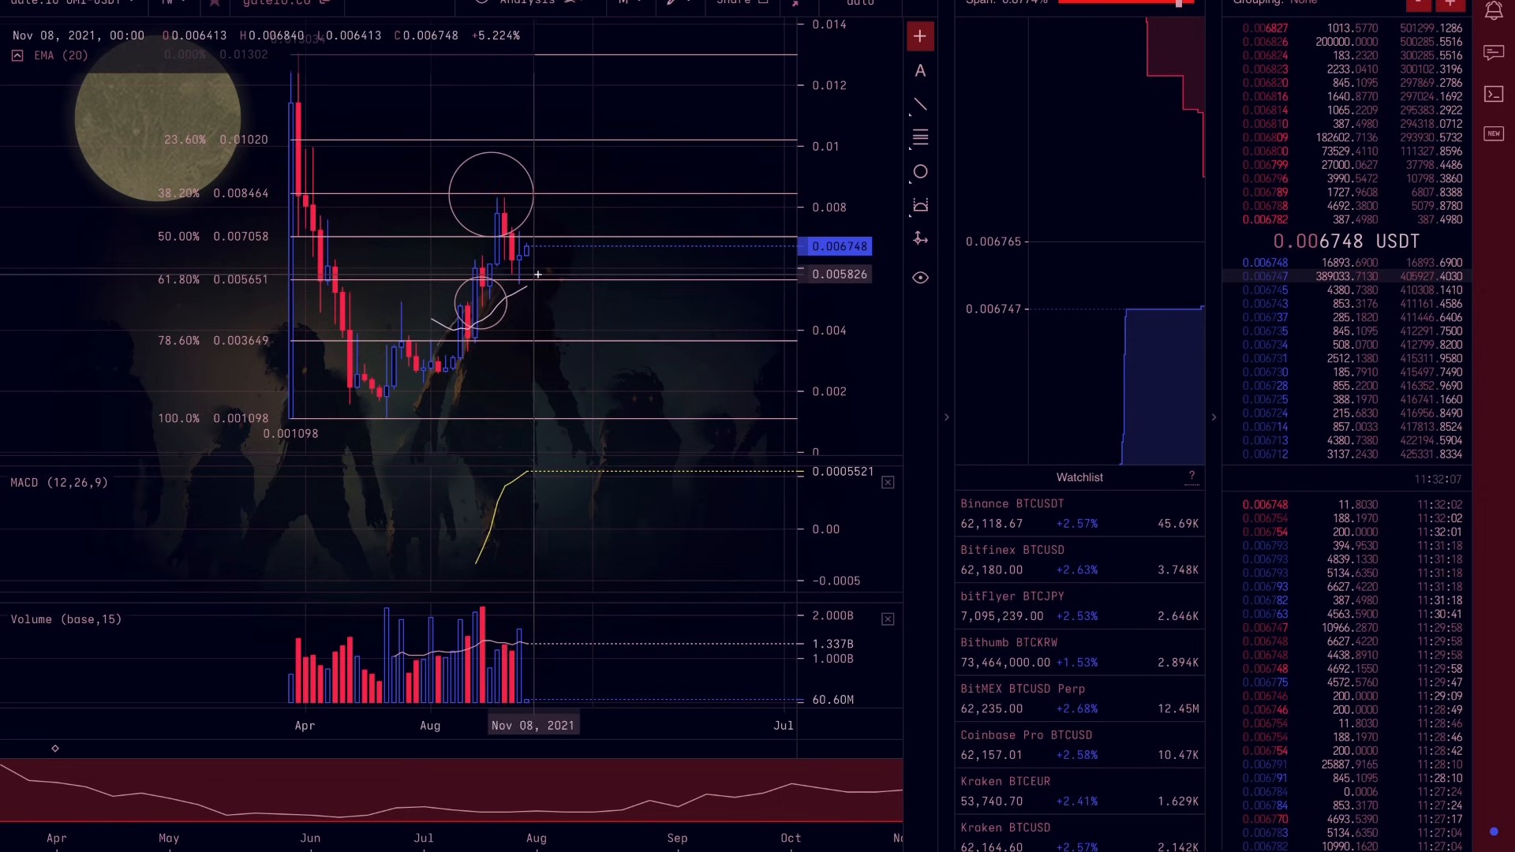
mouse_move(383, 290)
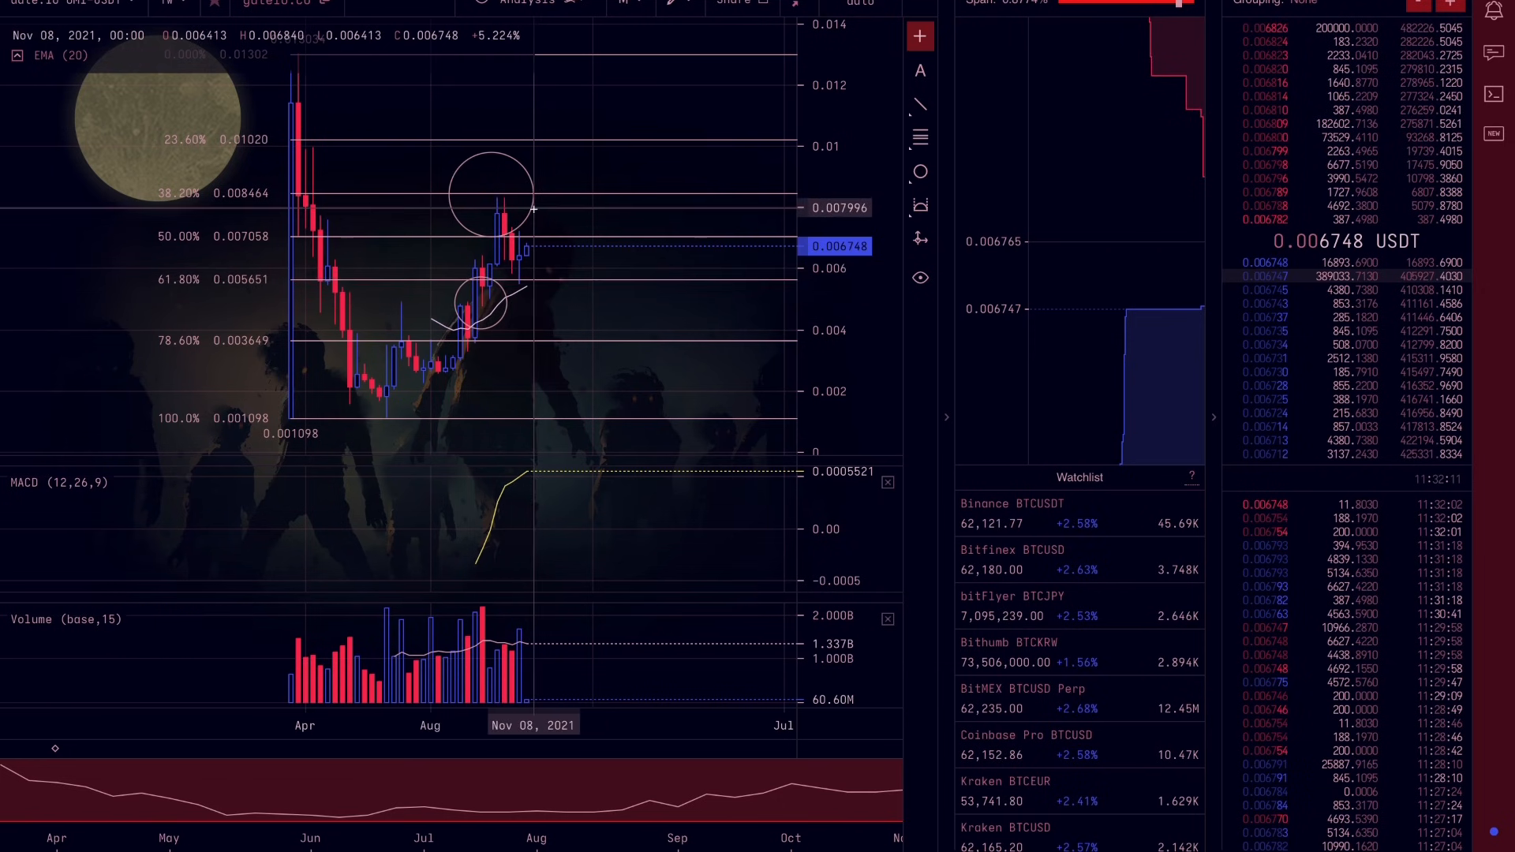
mouse_move(519, 239)
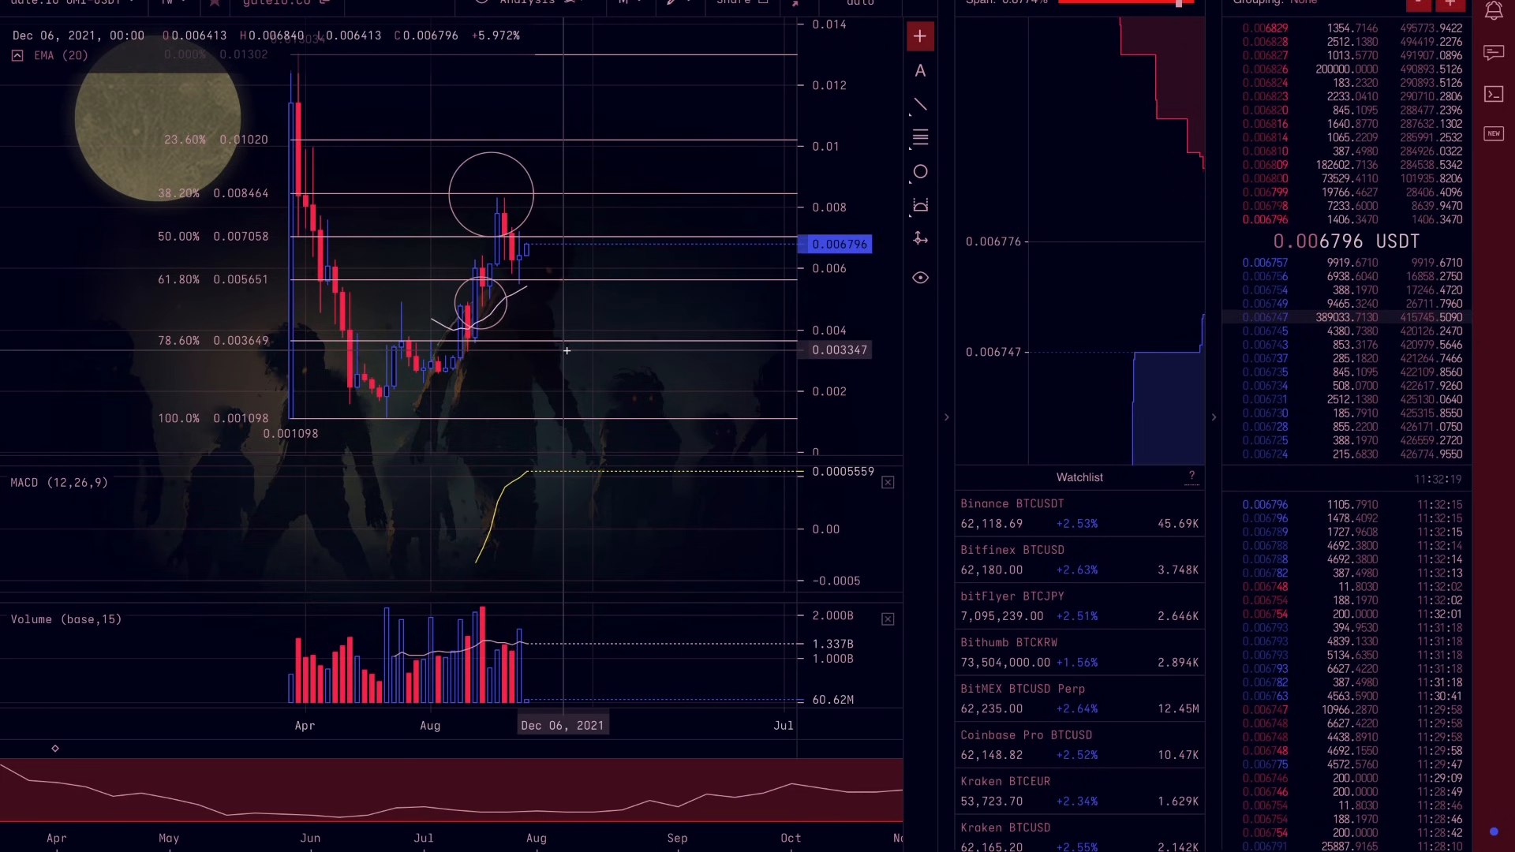
mouse_move(540, 304)
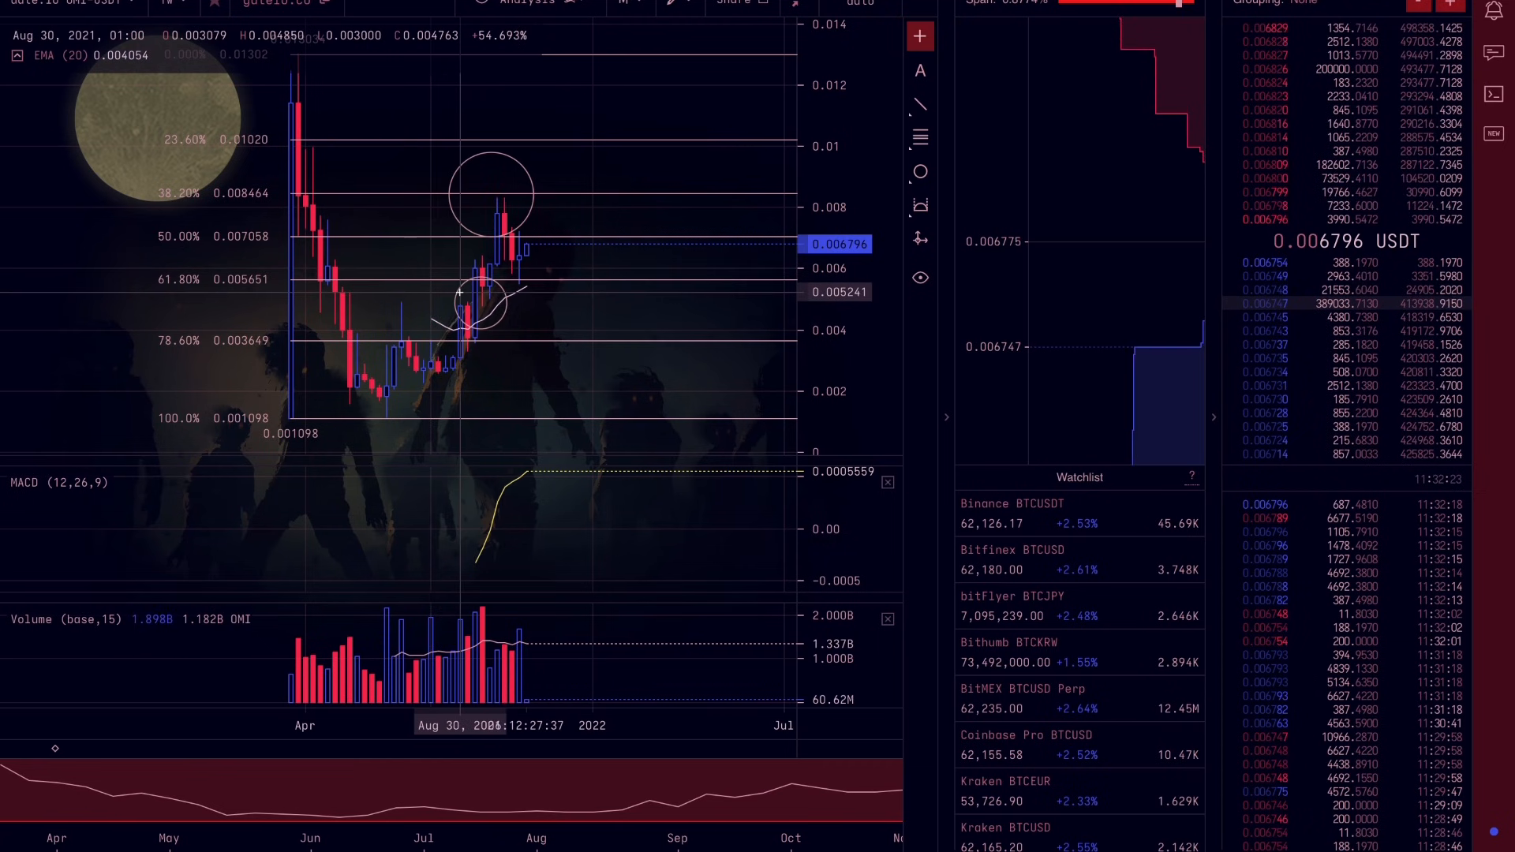
mouse_move(539, 254)
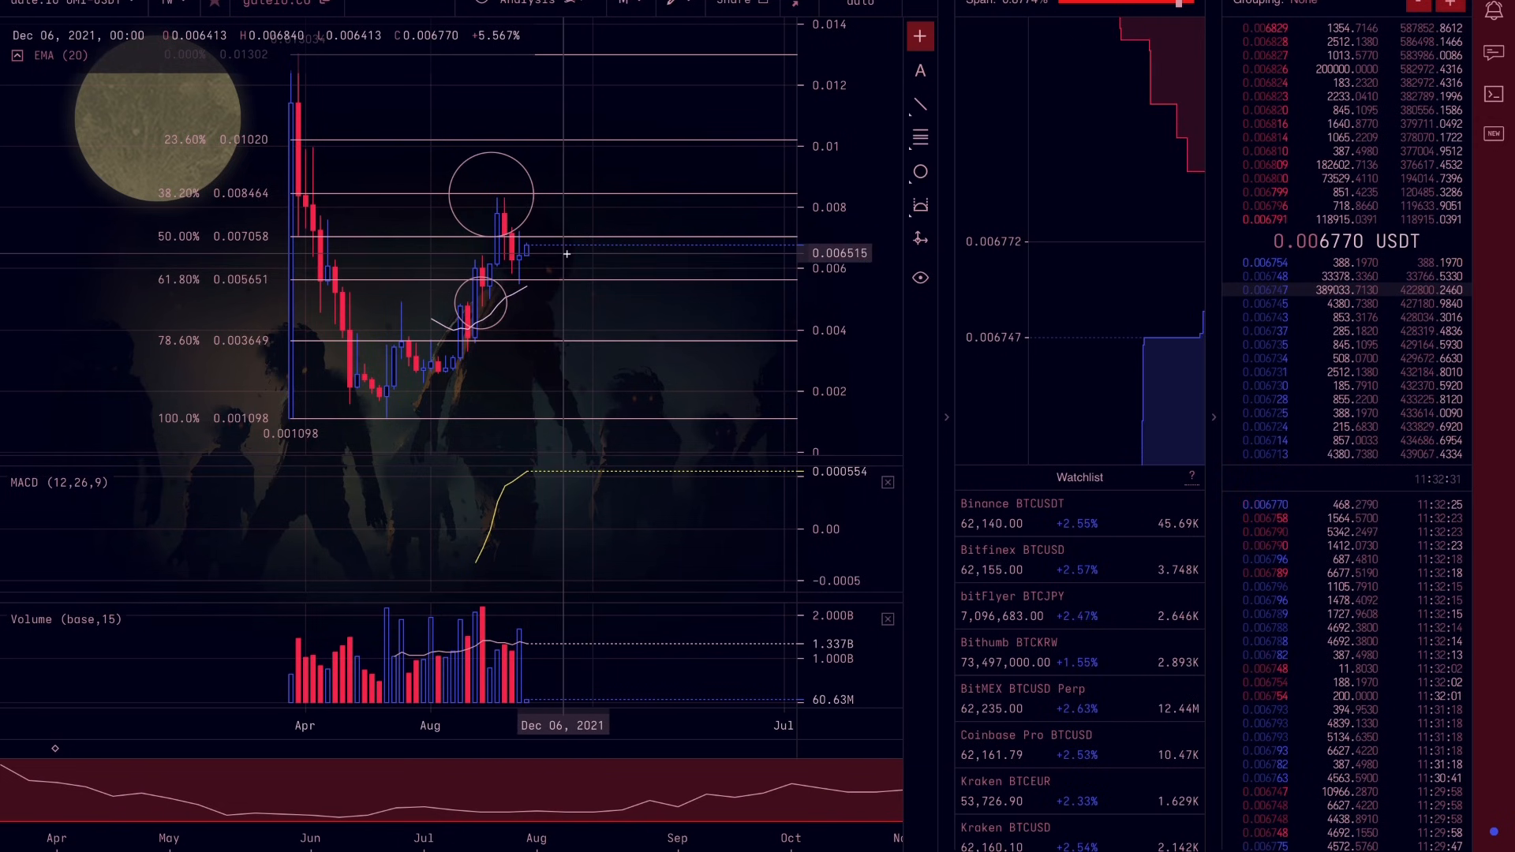
mouse_move(546, 259)
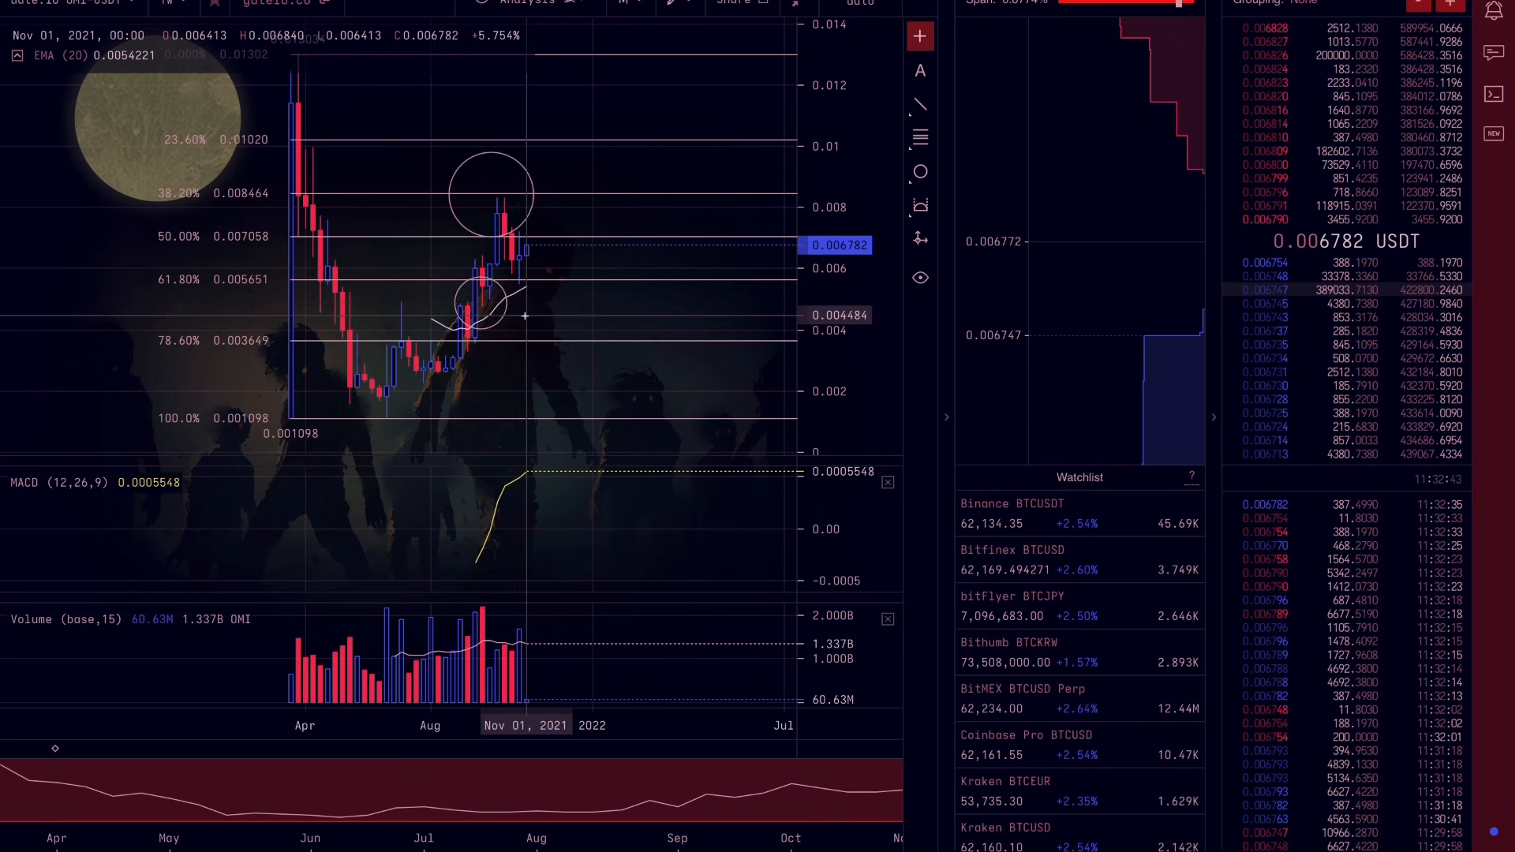
mouse_move(539, 209)
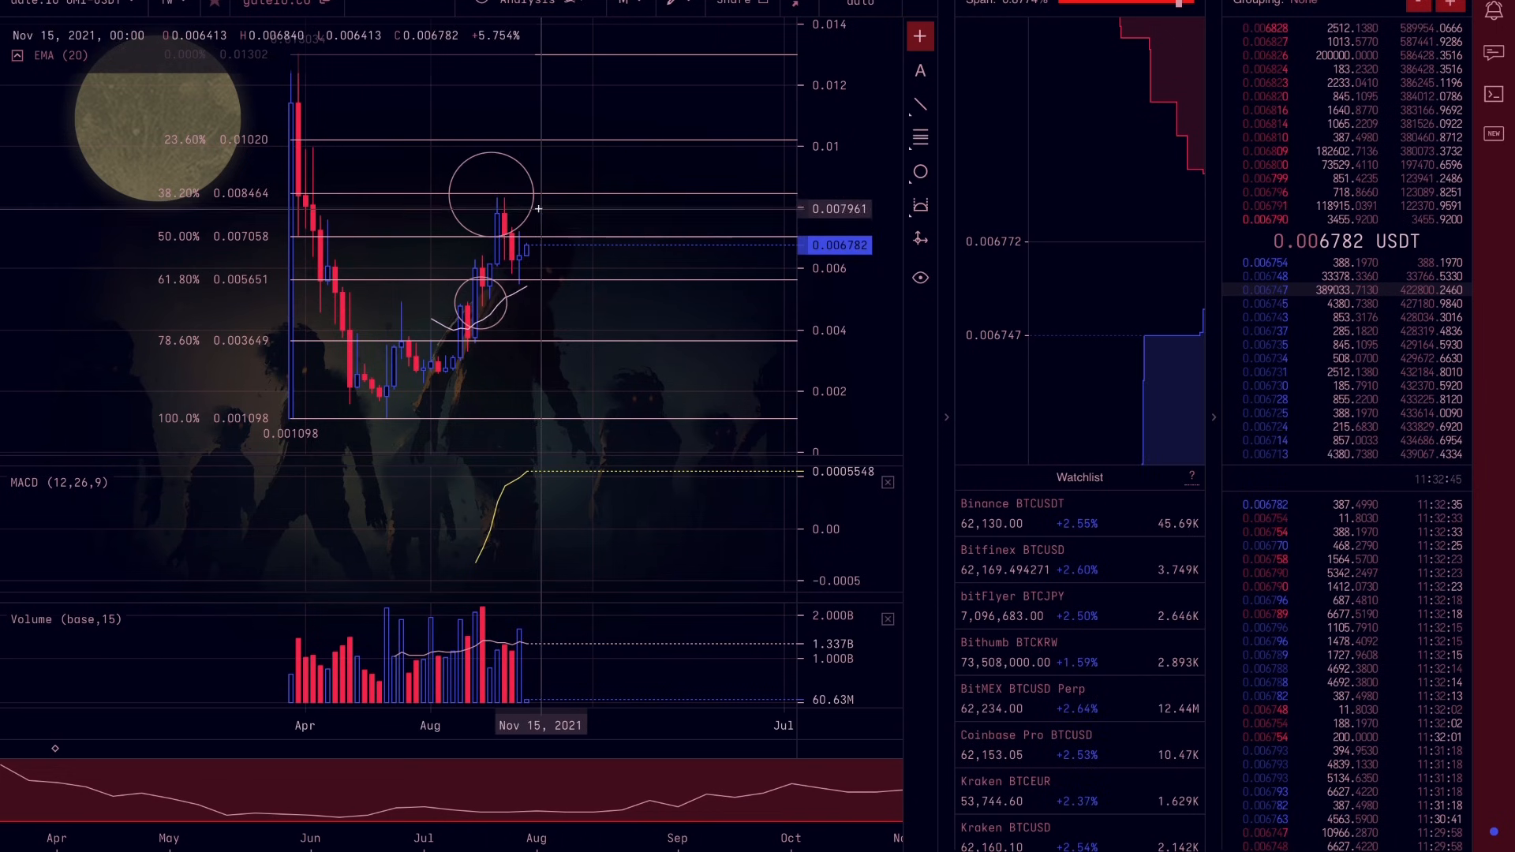
mouse_move(637, 55)
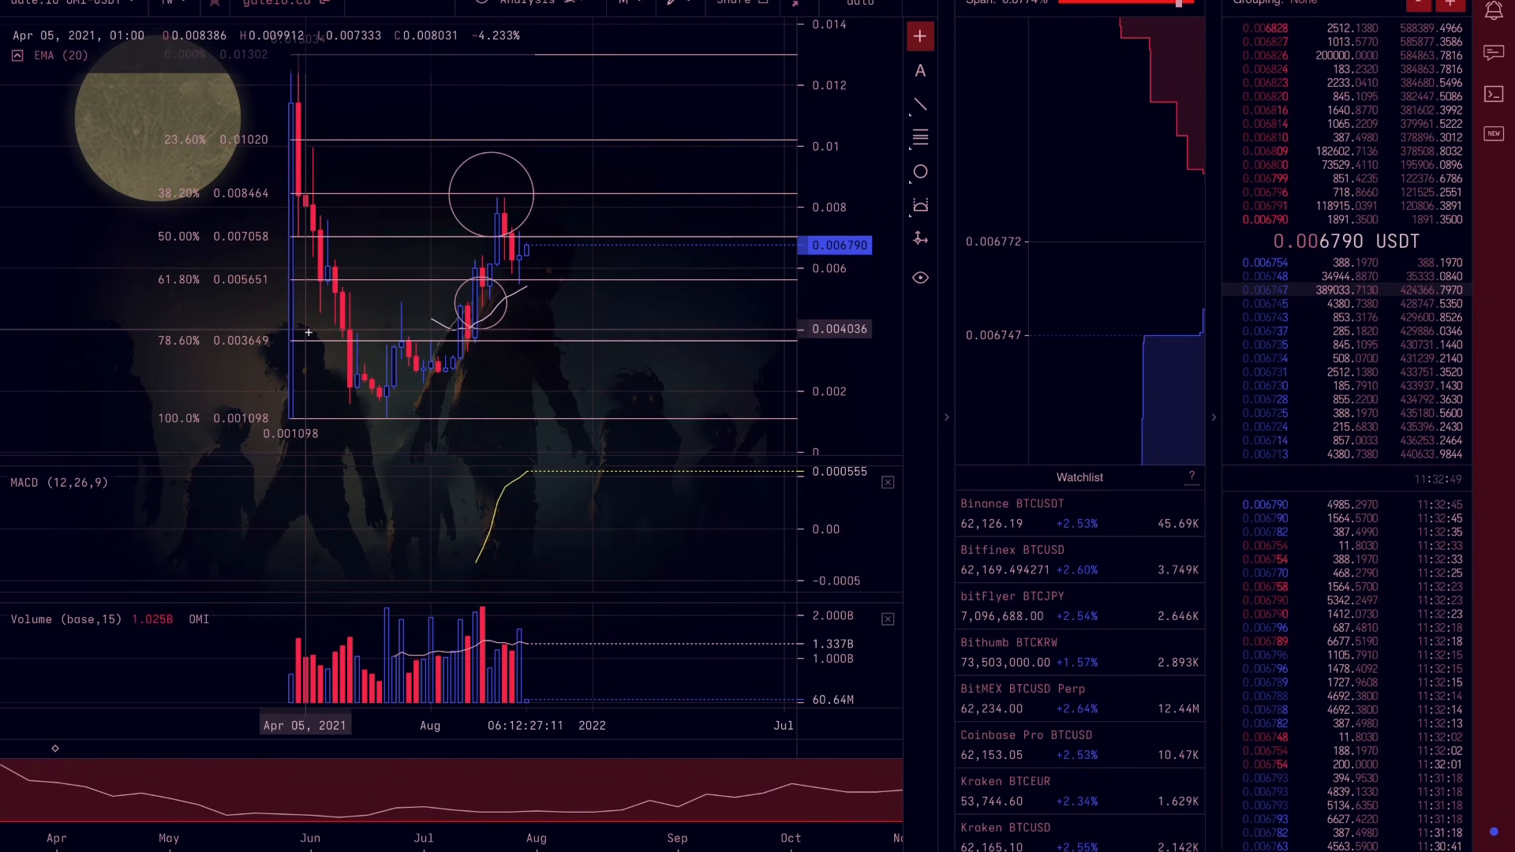
mouse_move(473, 412)
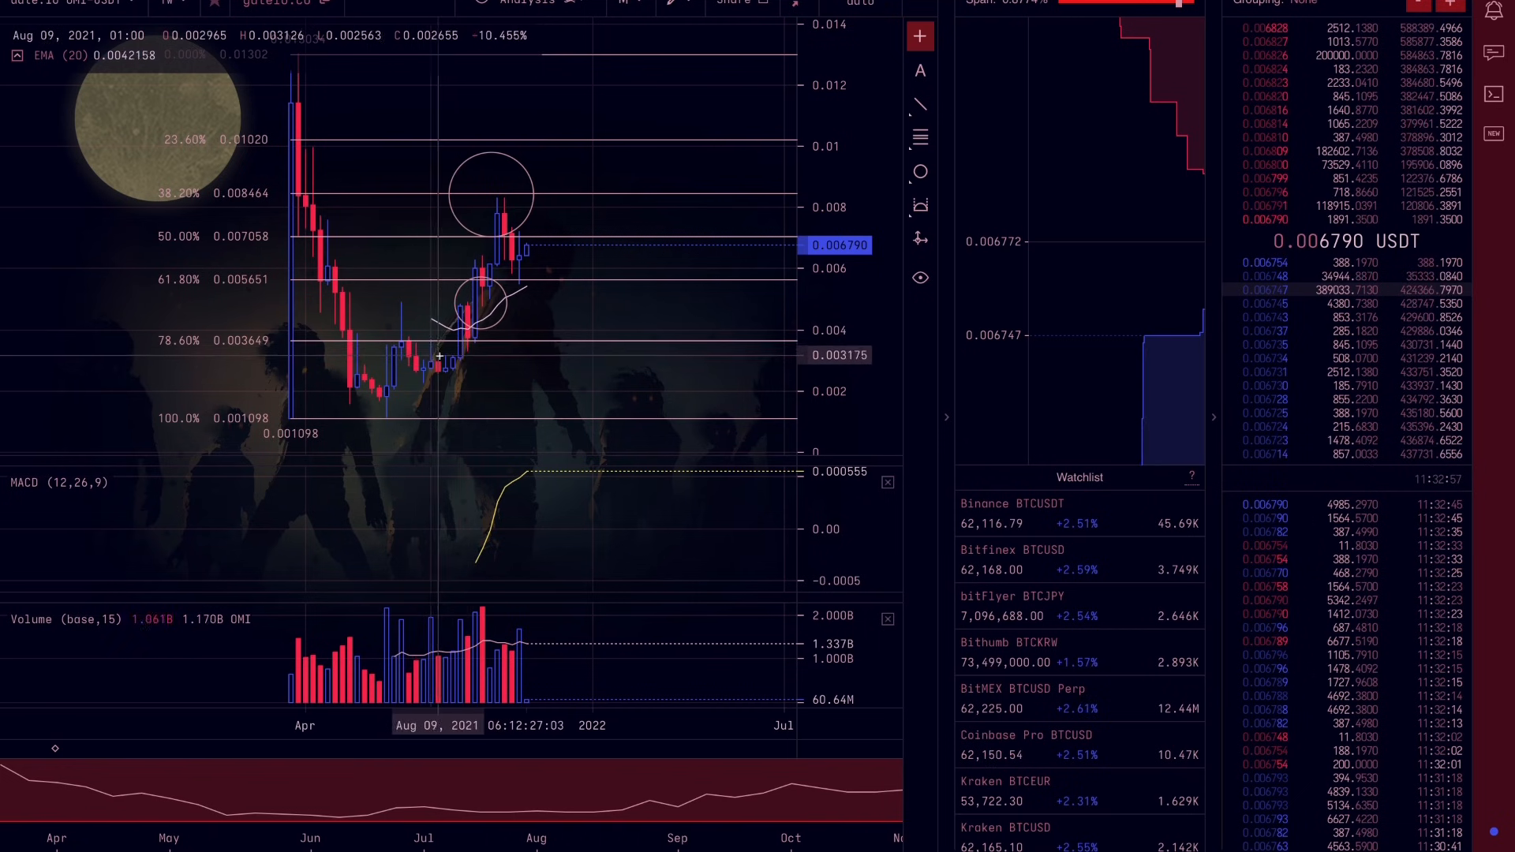
mouse_move(464, 356)
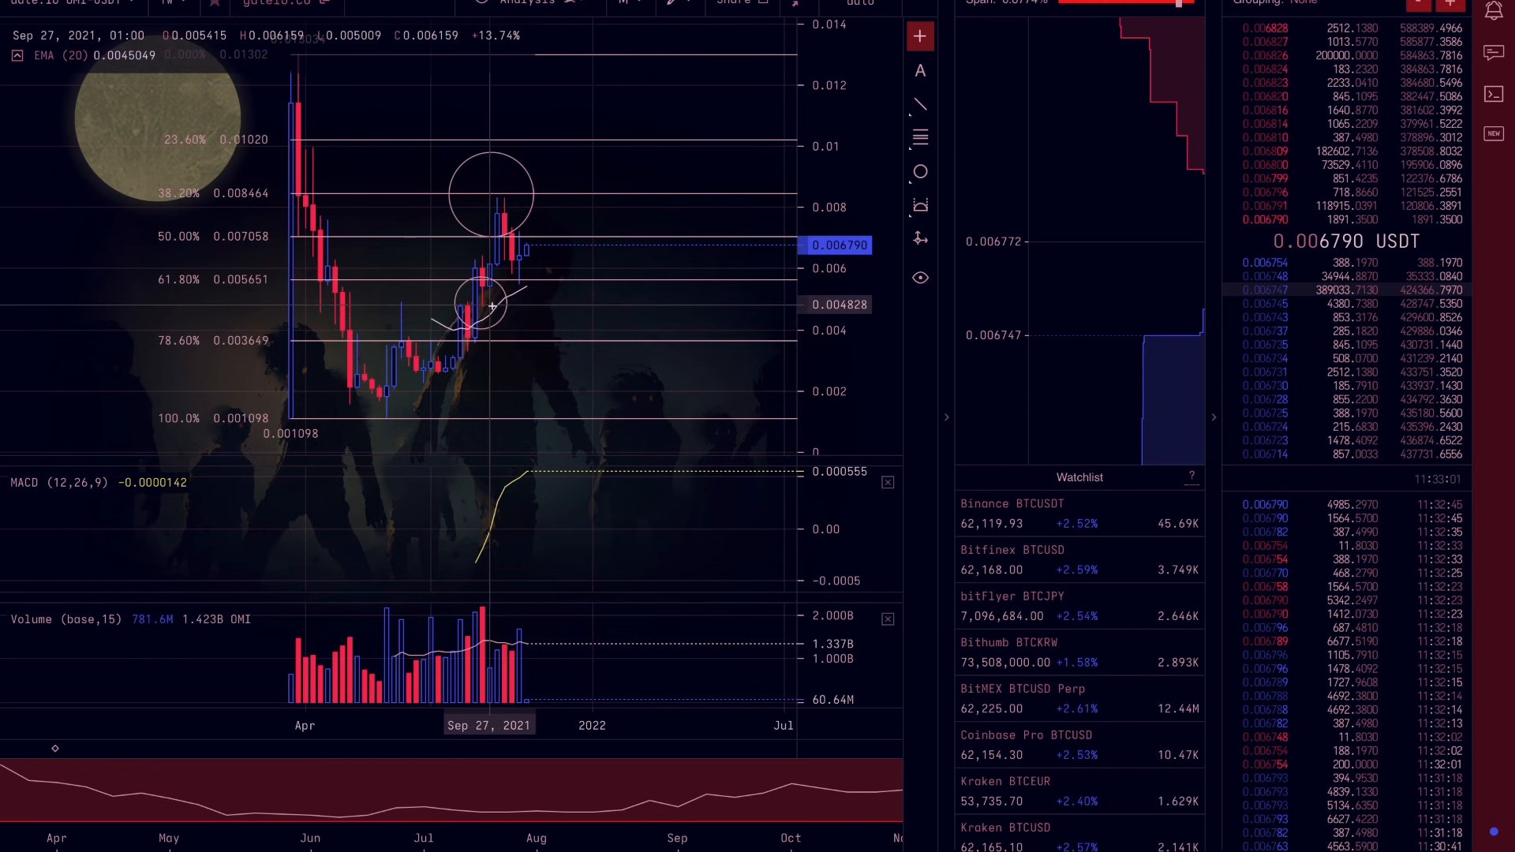
mouse_move(607, 104)
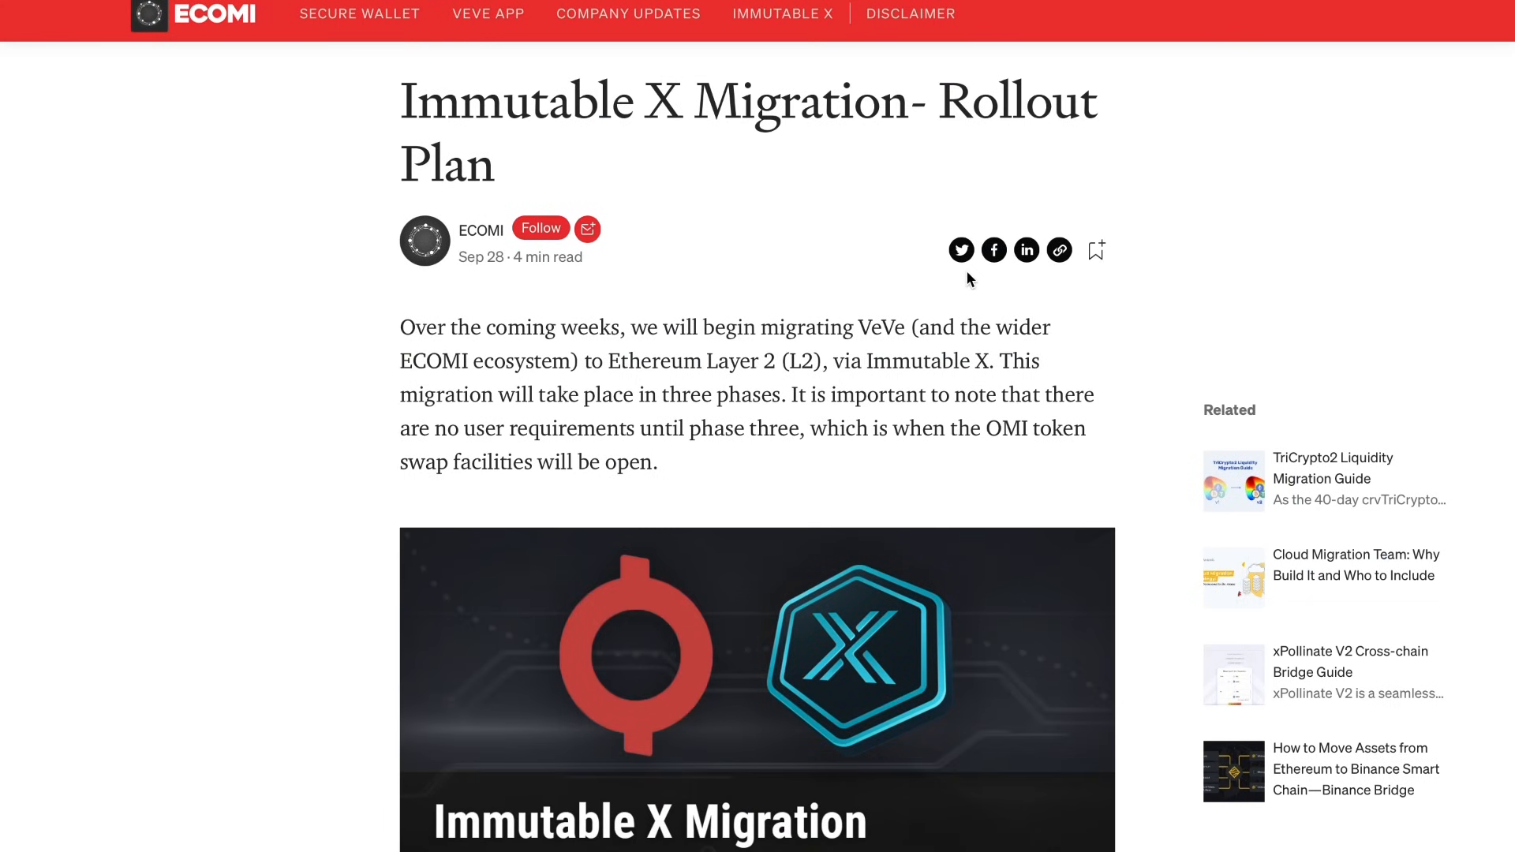
mouse_move(570, 383)
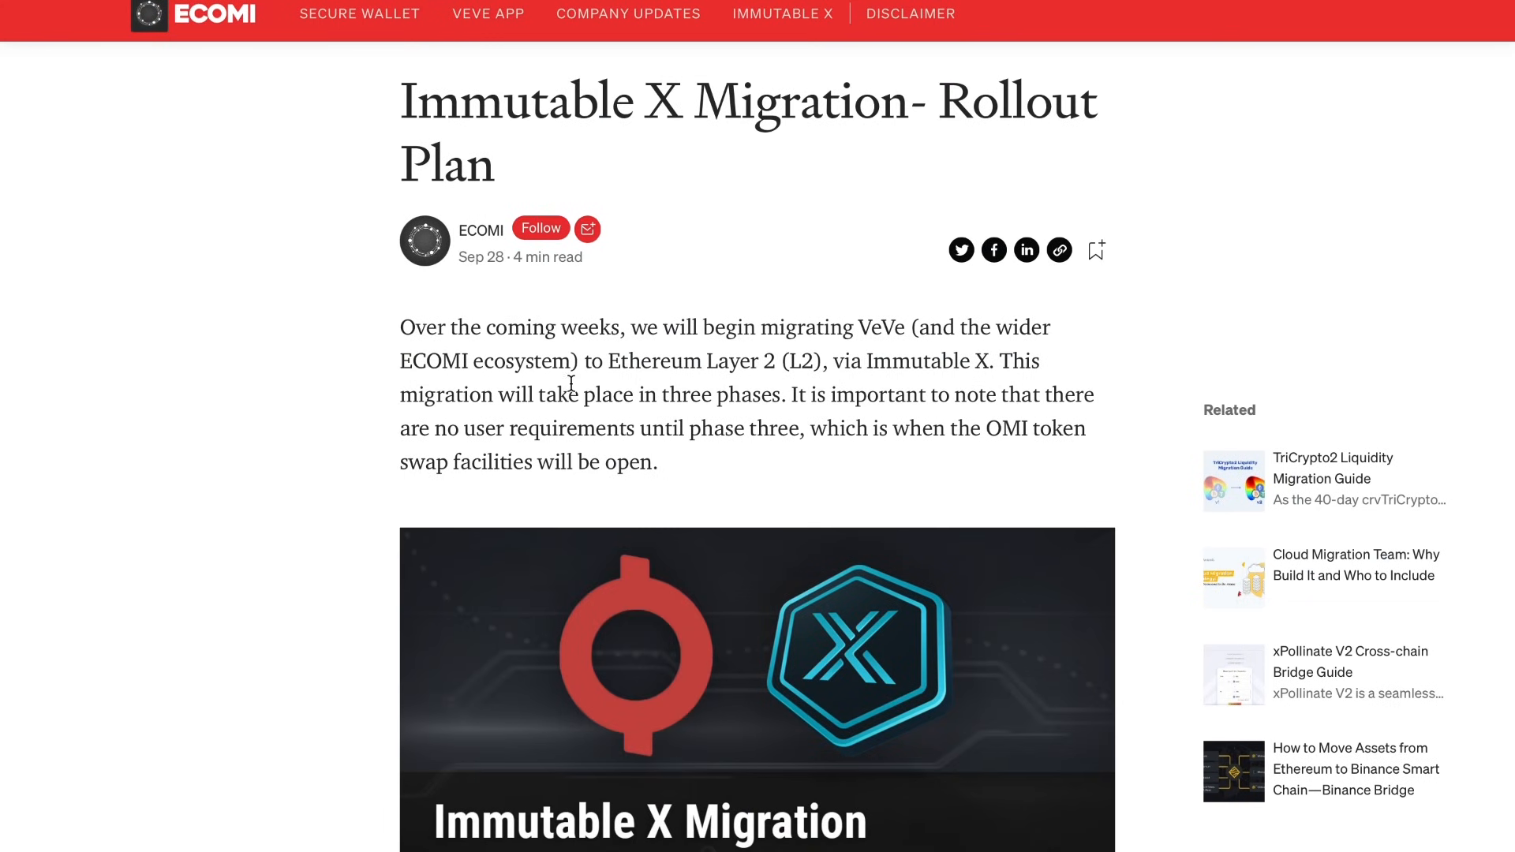
mouse_move(576, 406)
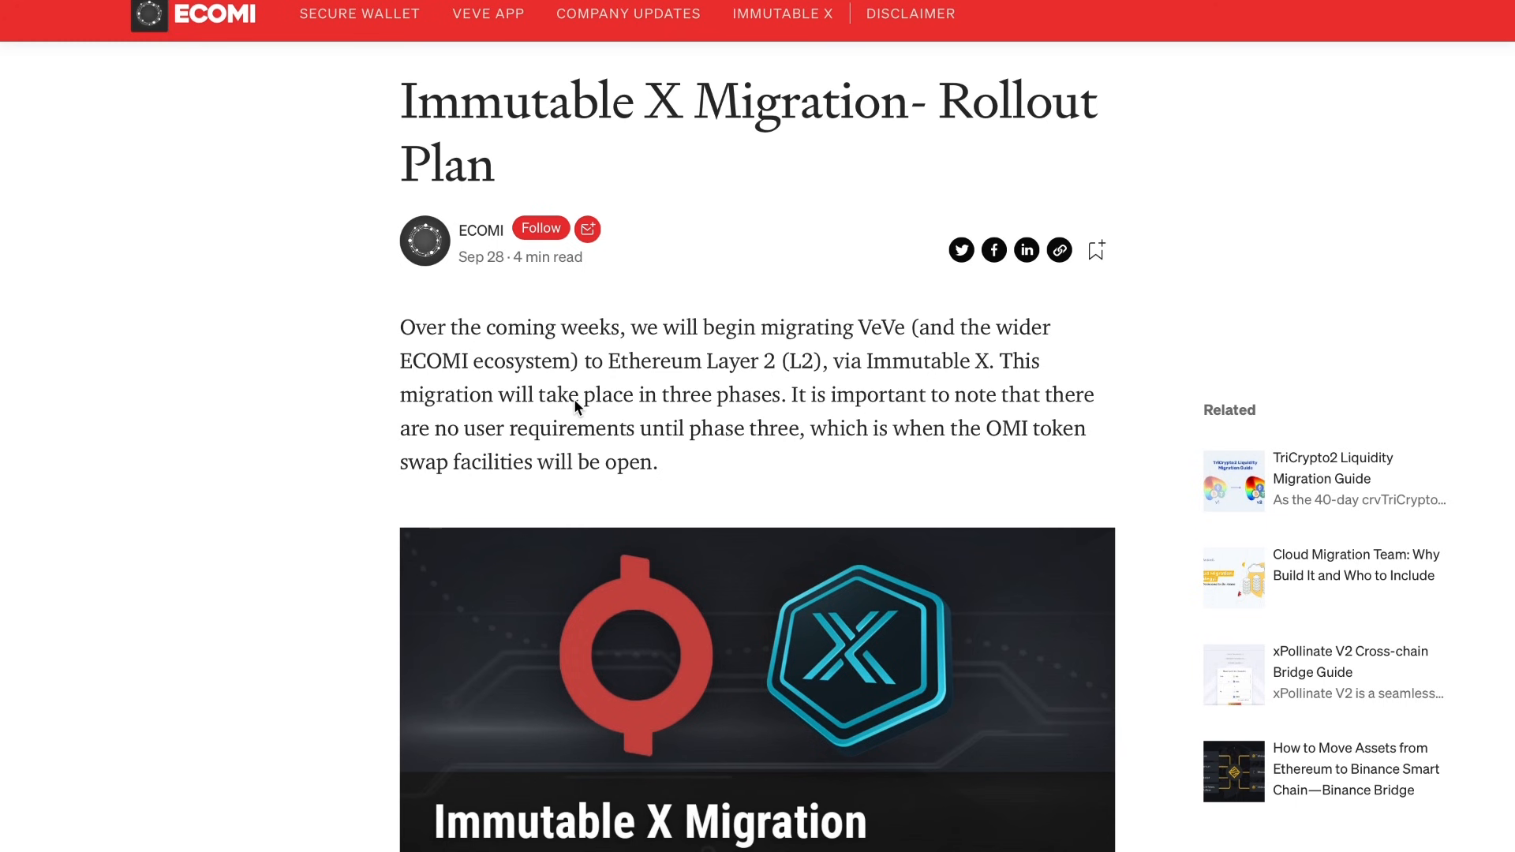
mouse_move(569, 433)
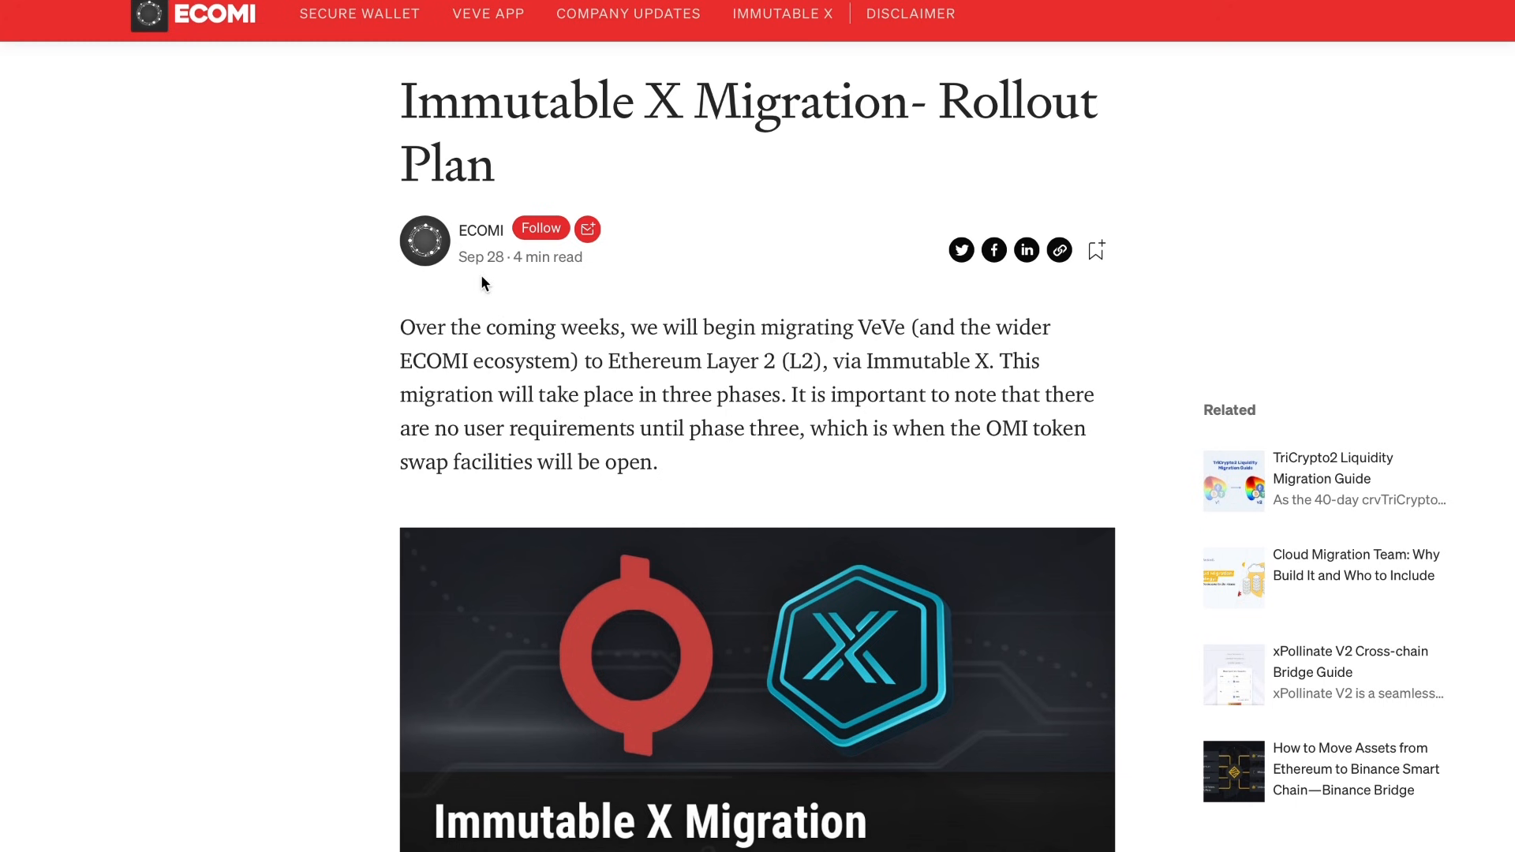
mouse_move(510, 291)
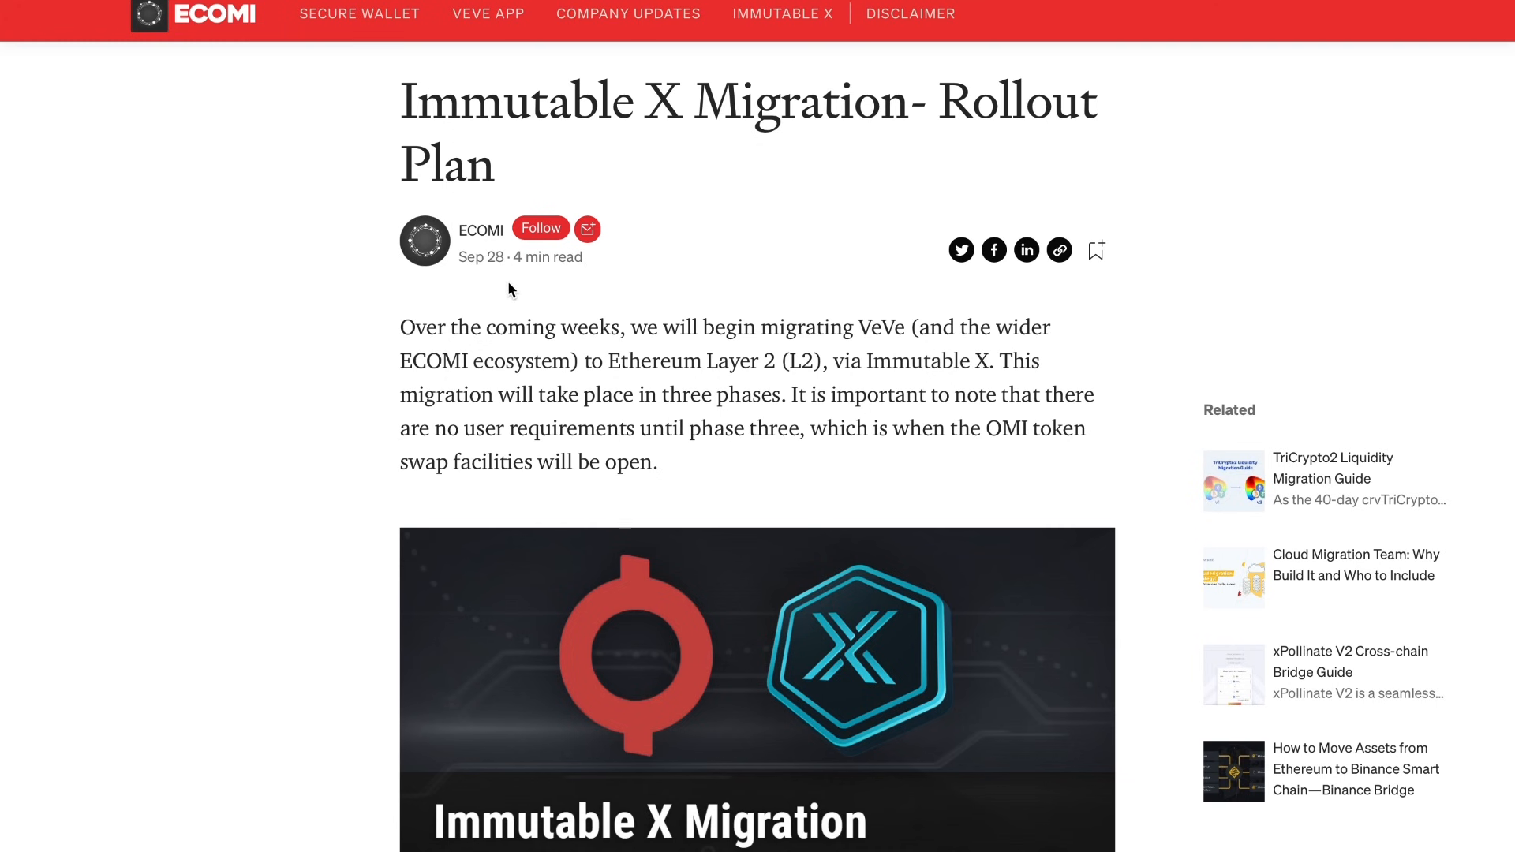
mouse_move(468, 297)
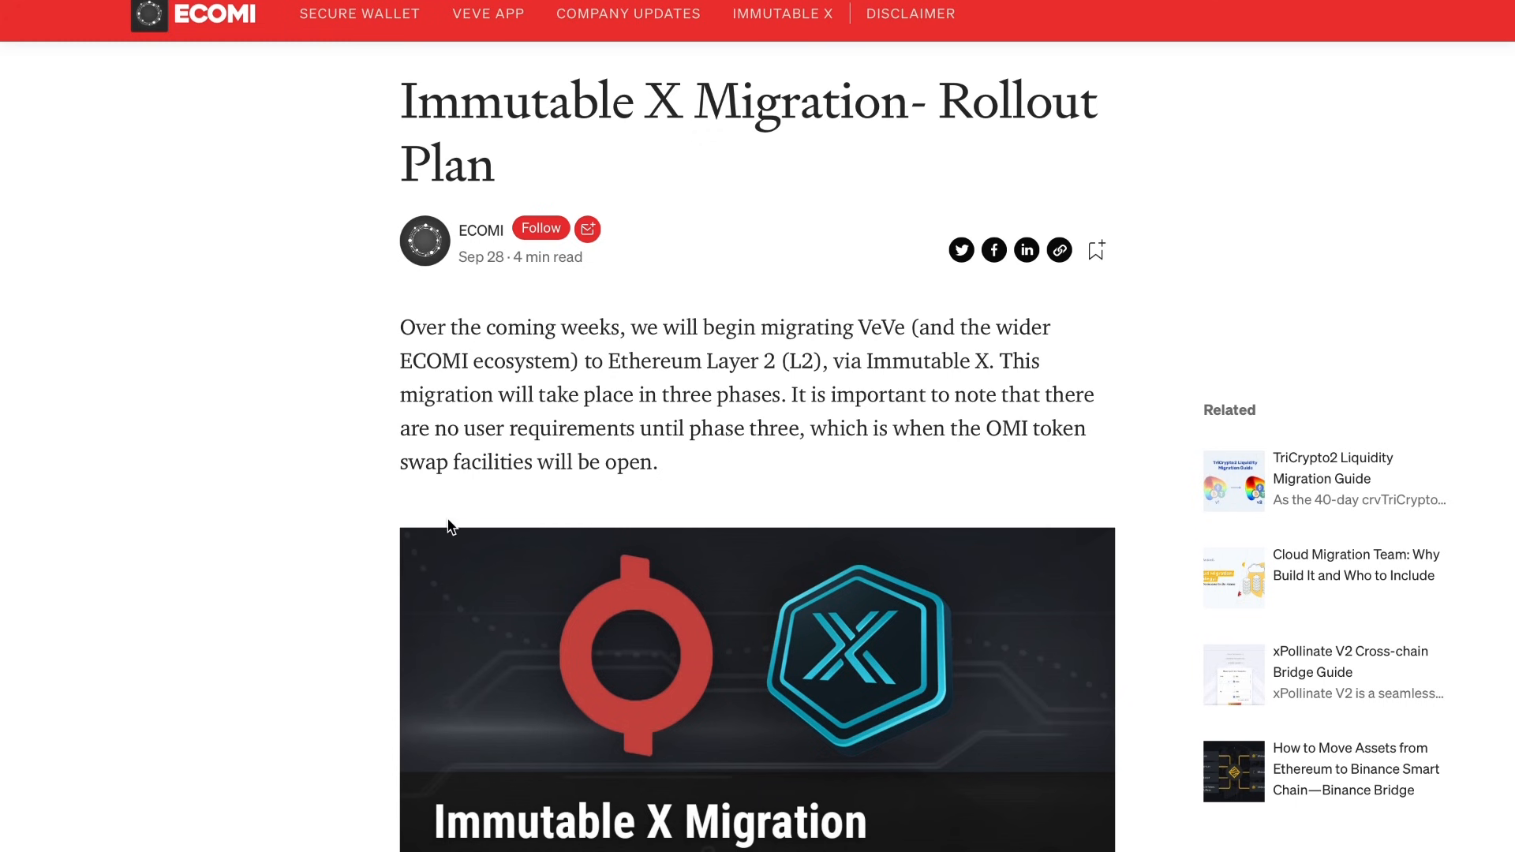
mouse_move(459, 485)
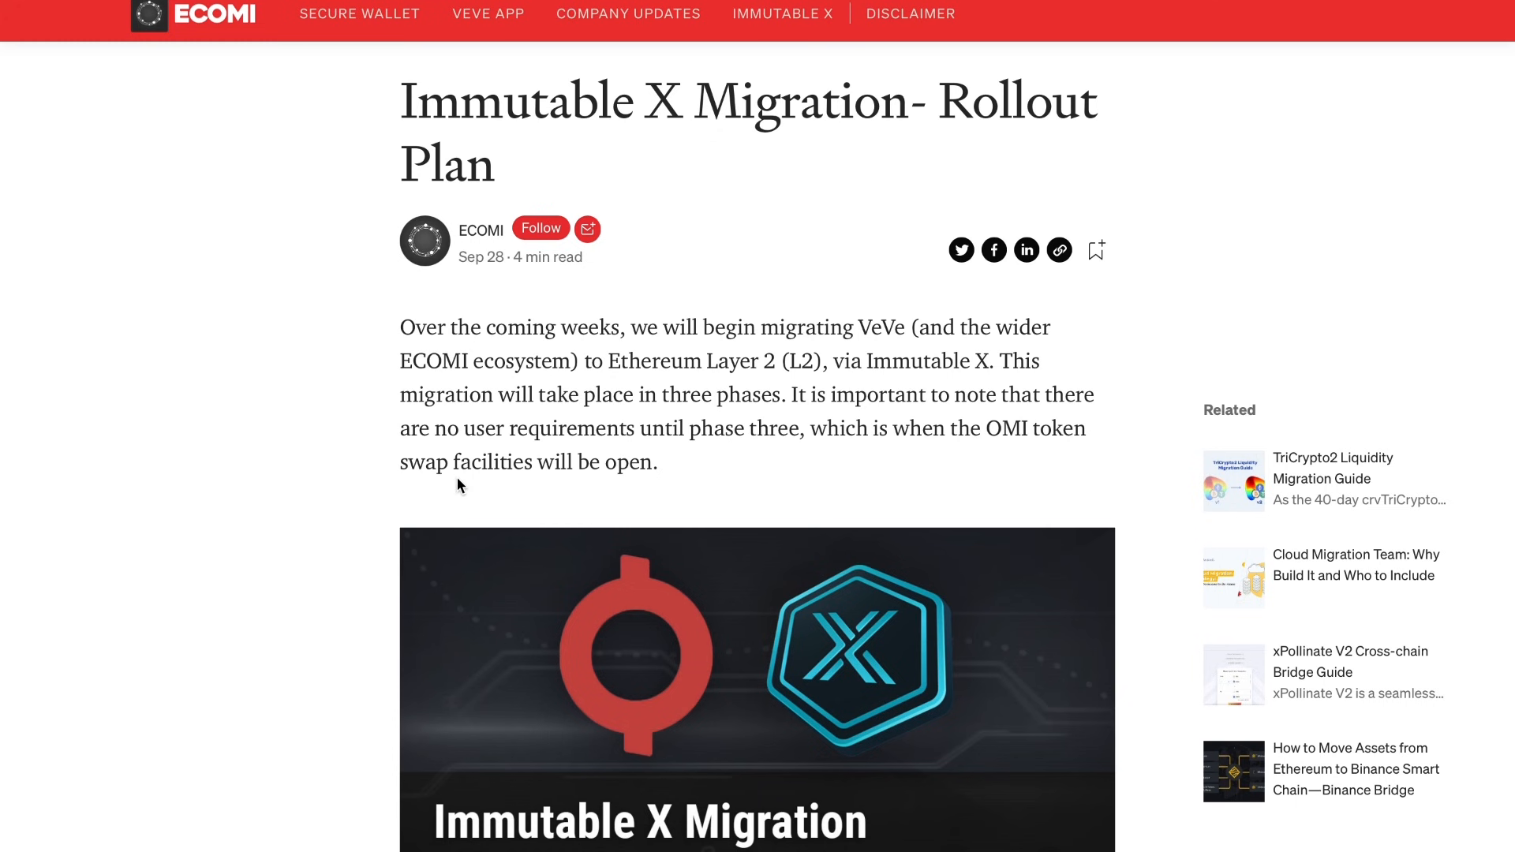
mouse_move(677, 439)
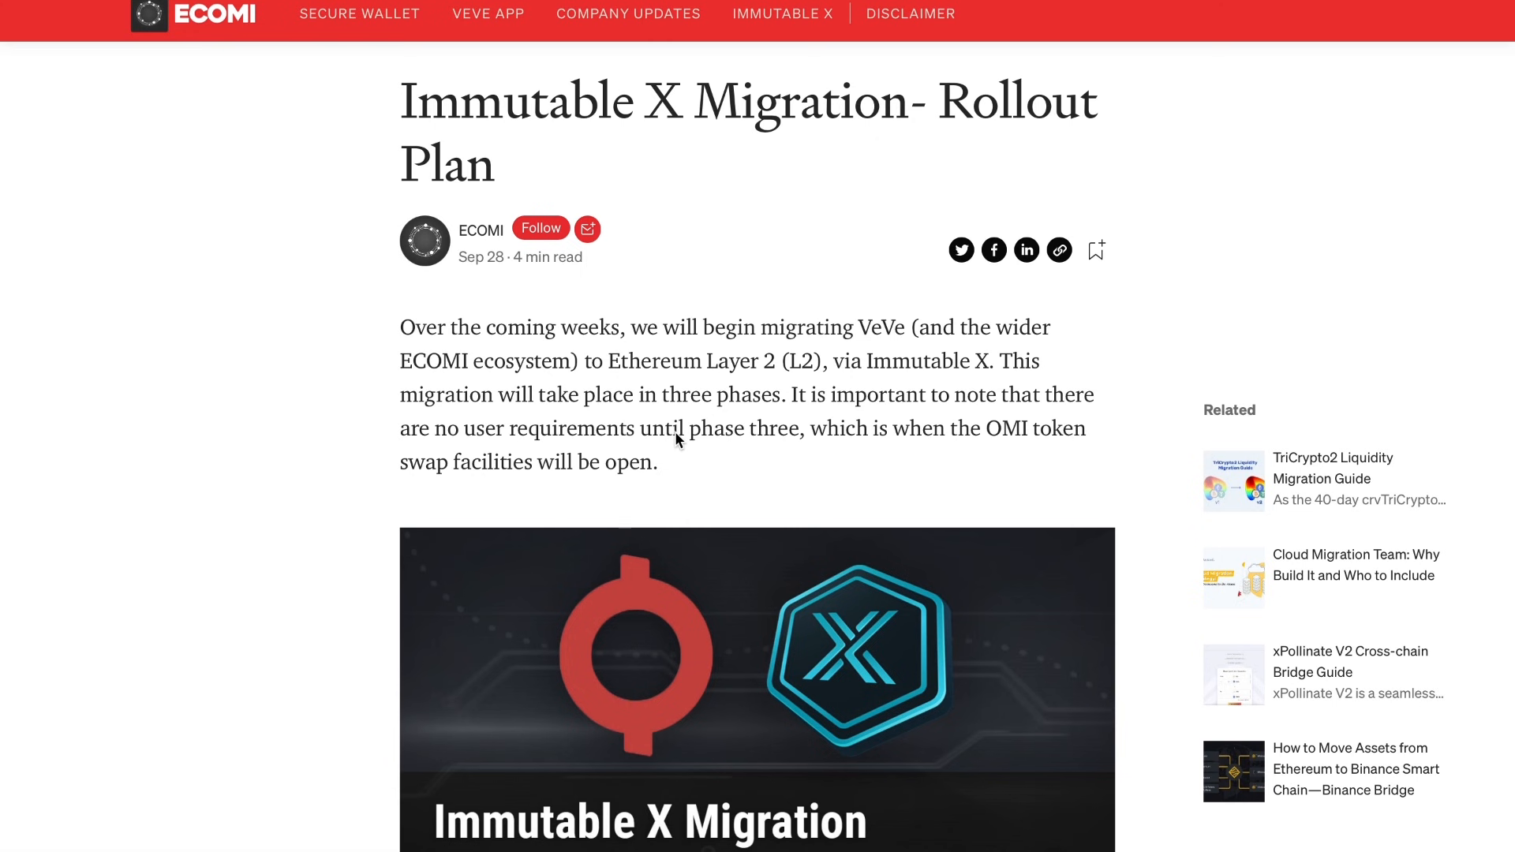
mouse_move(1148, 322)
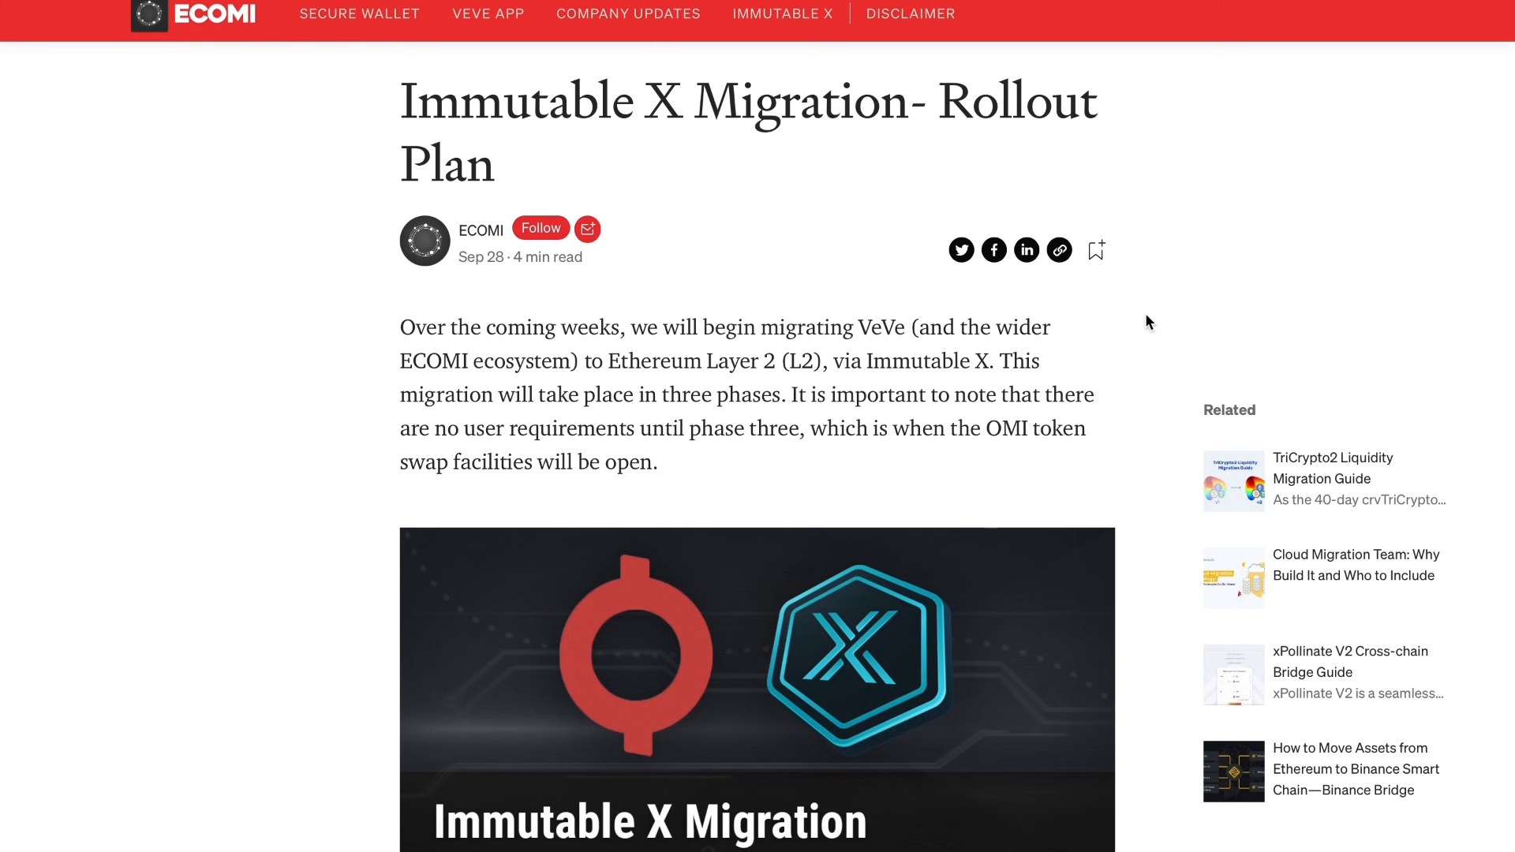
mouse_move(838, 403)
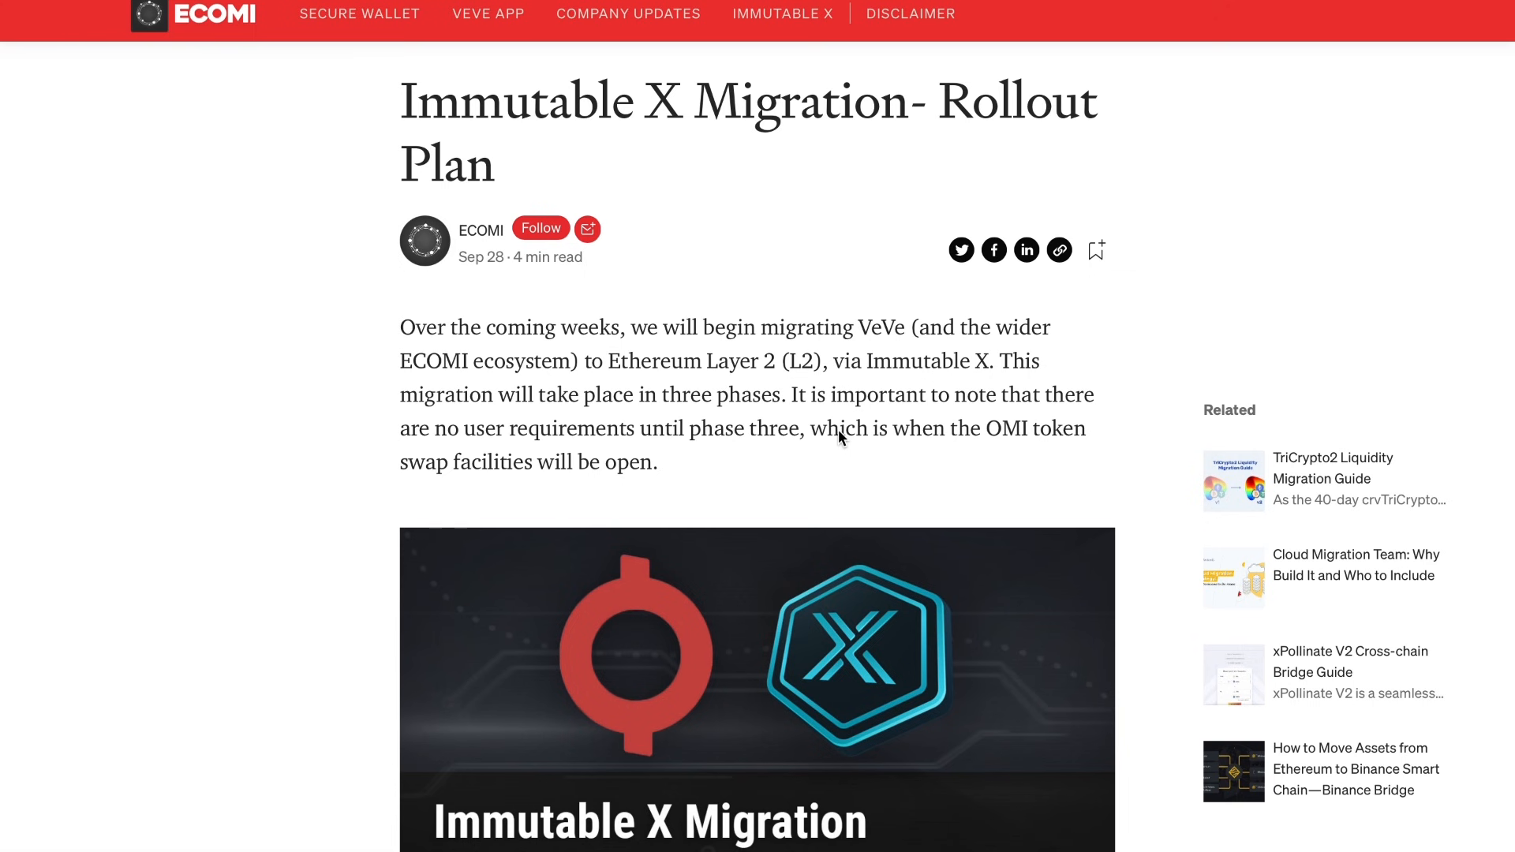
mouse_move(874, 396)
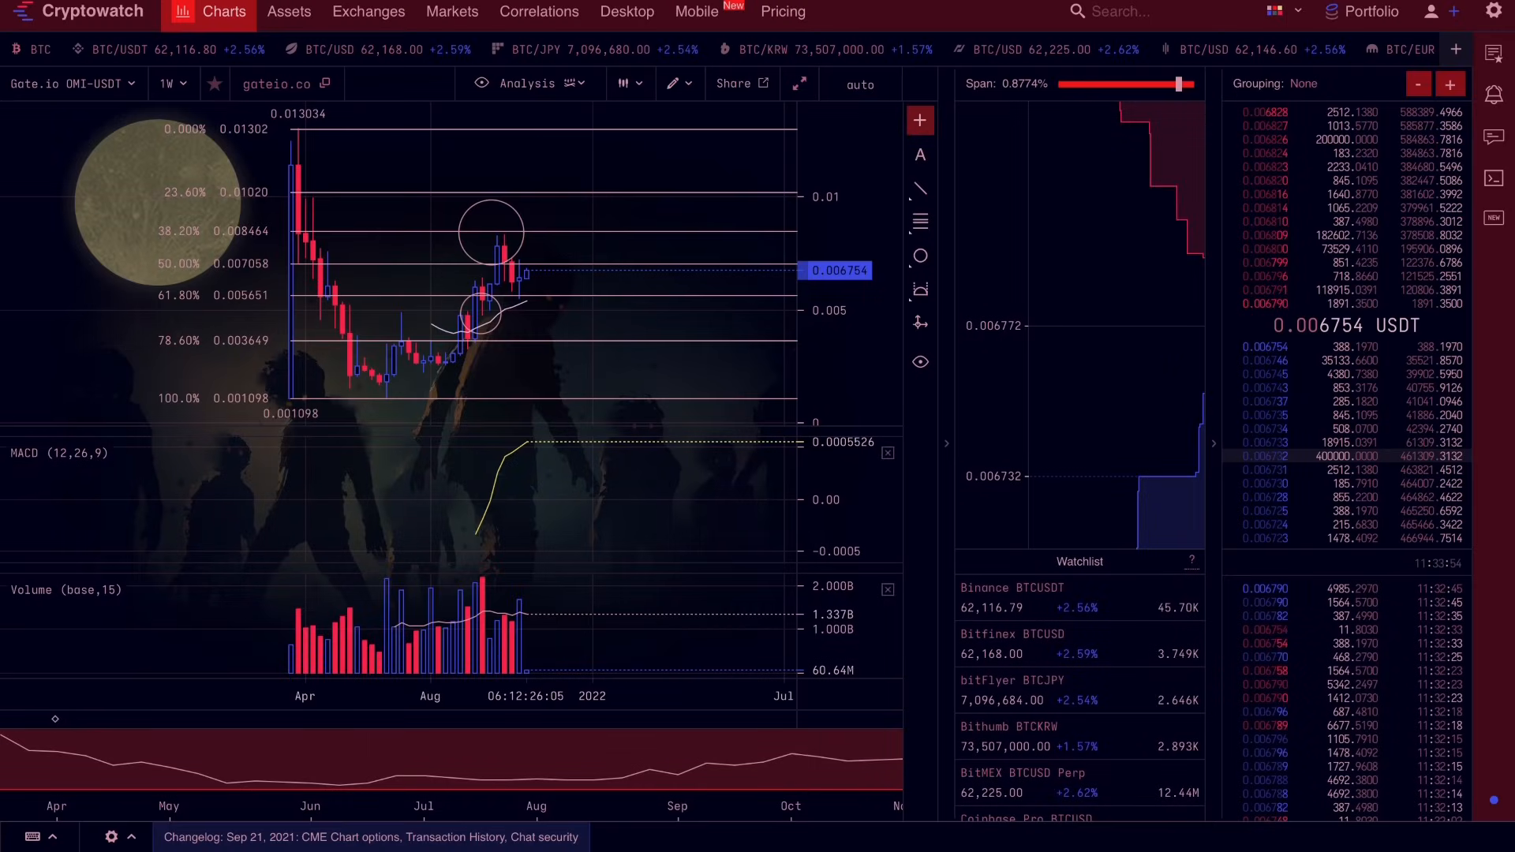
mouse_move(525, 251)
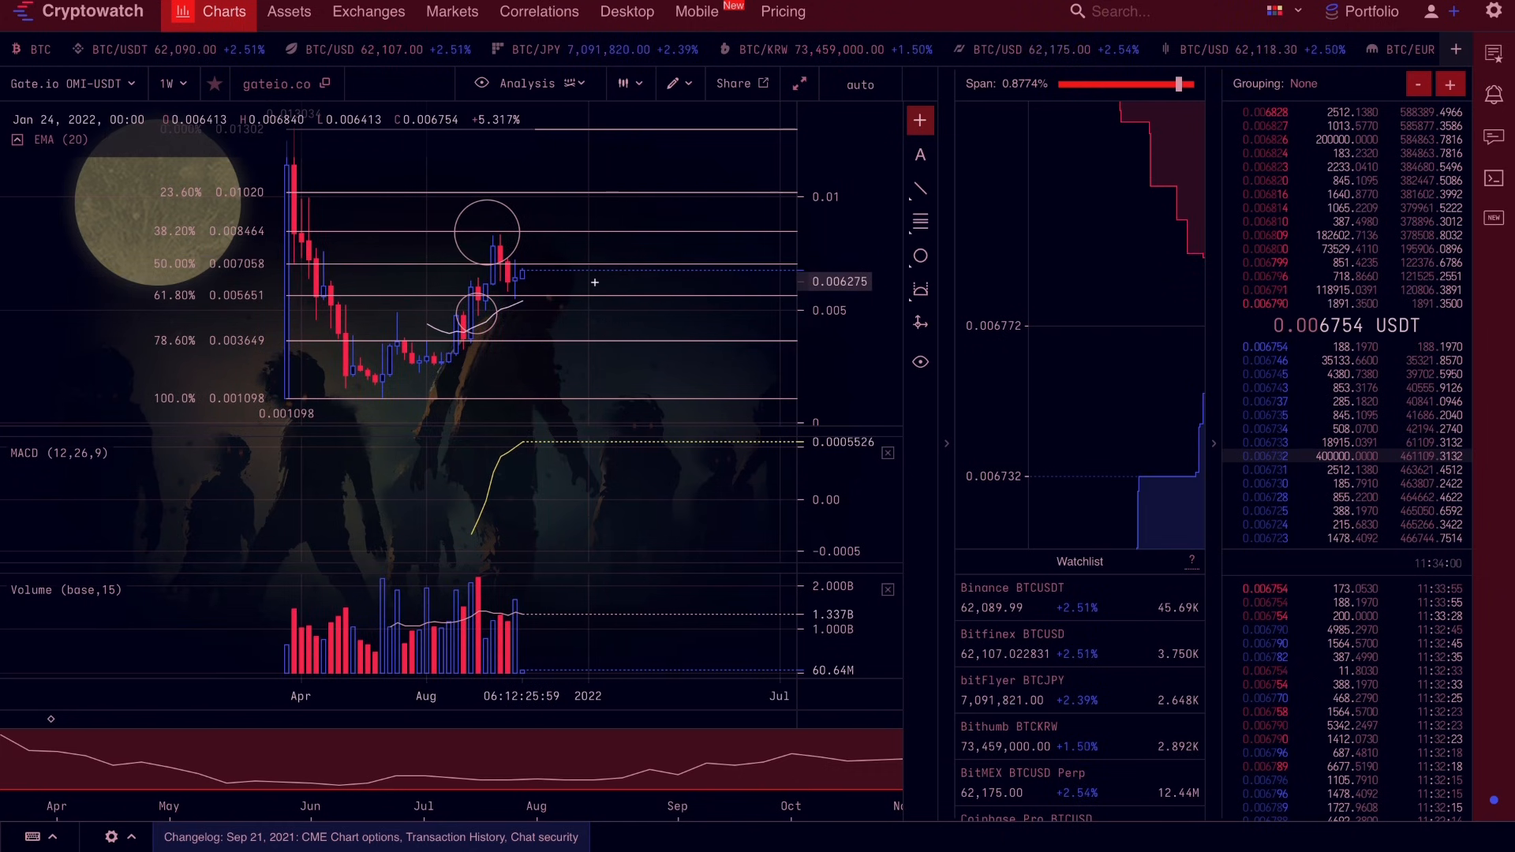
mouse_move(536, 219)
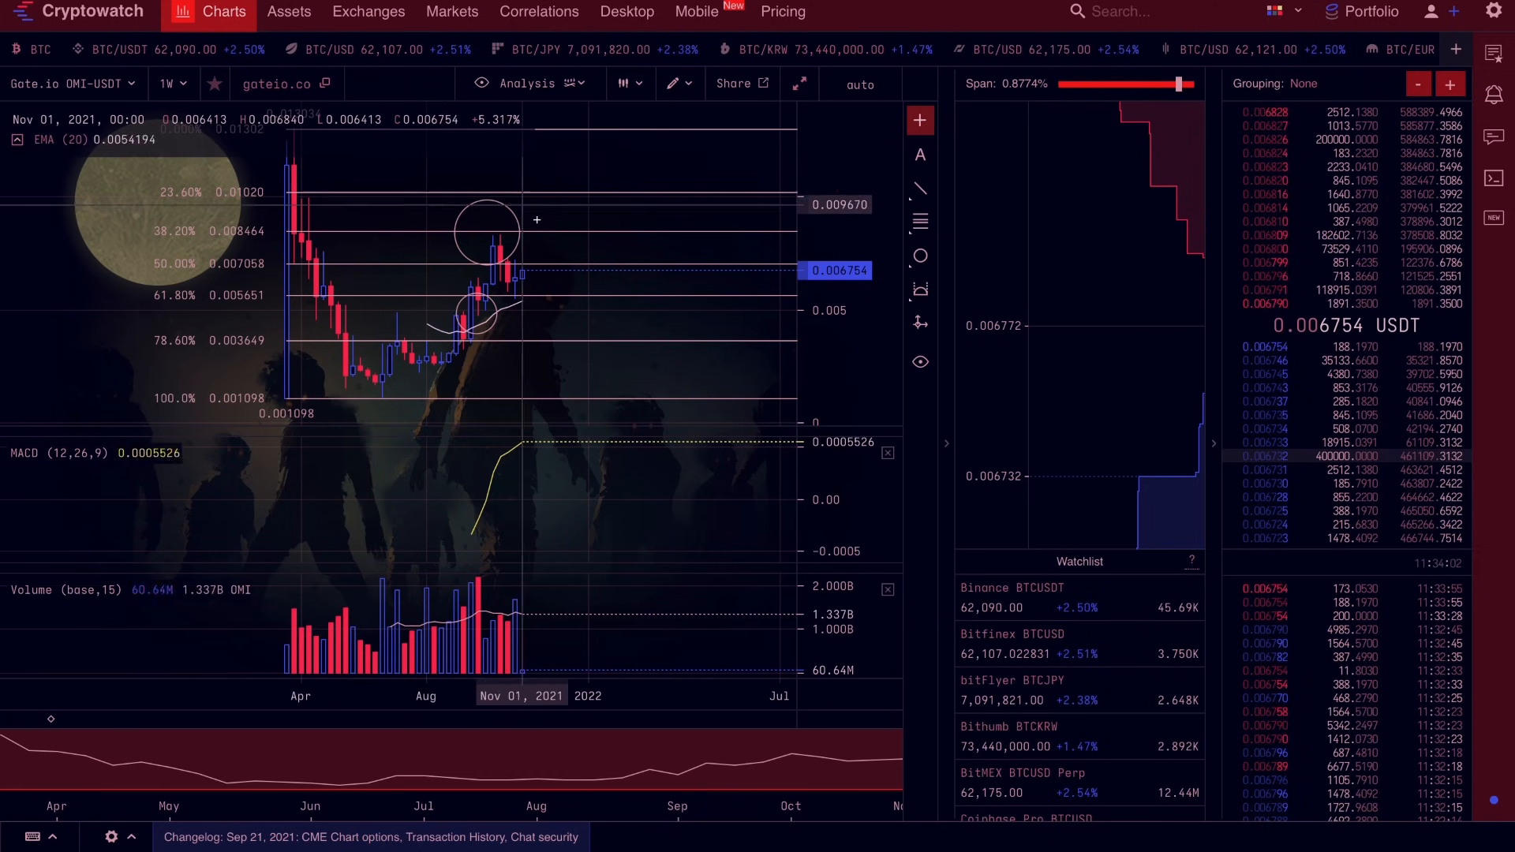
mouse_move(538, 226)
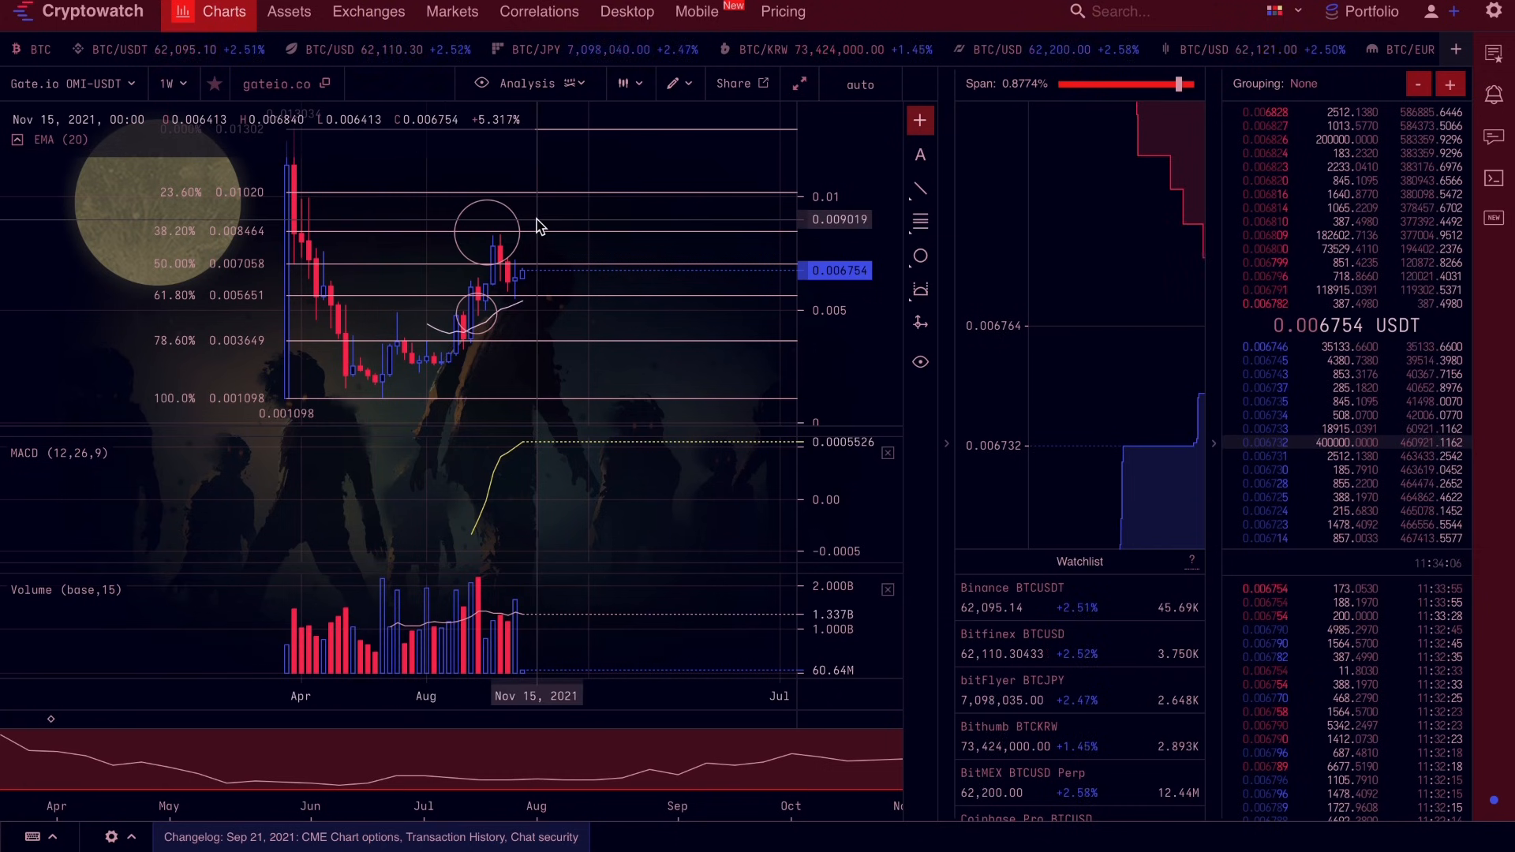
mouse_move(693, 235)
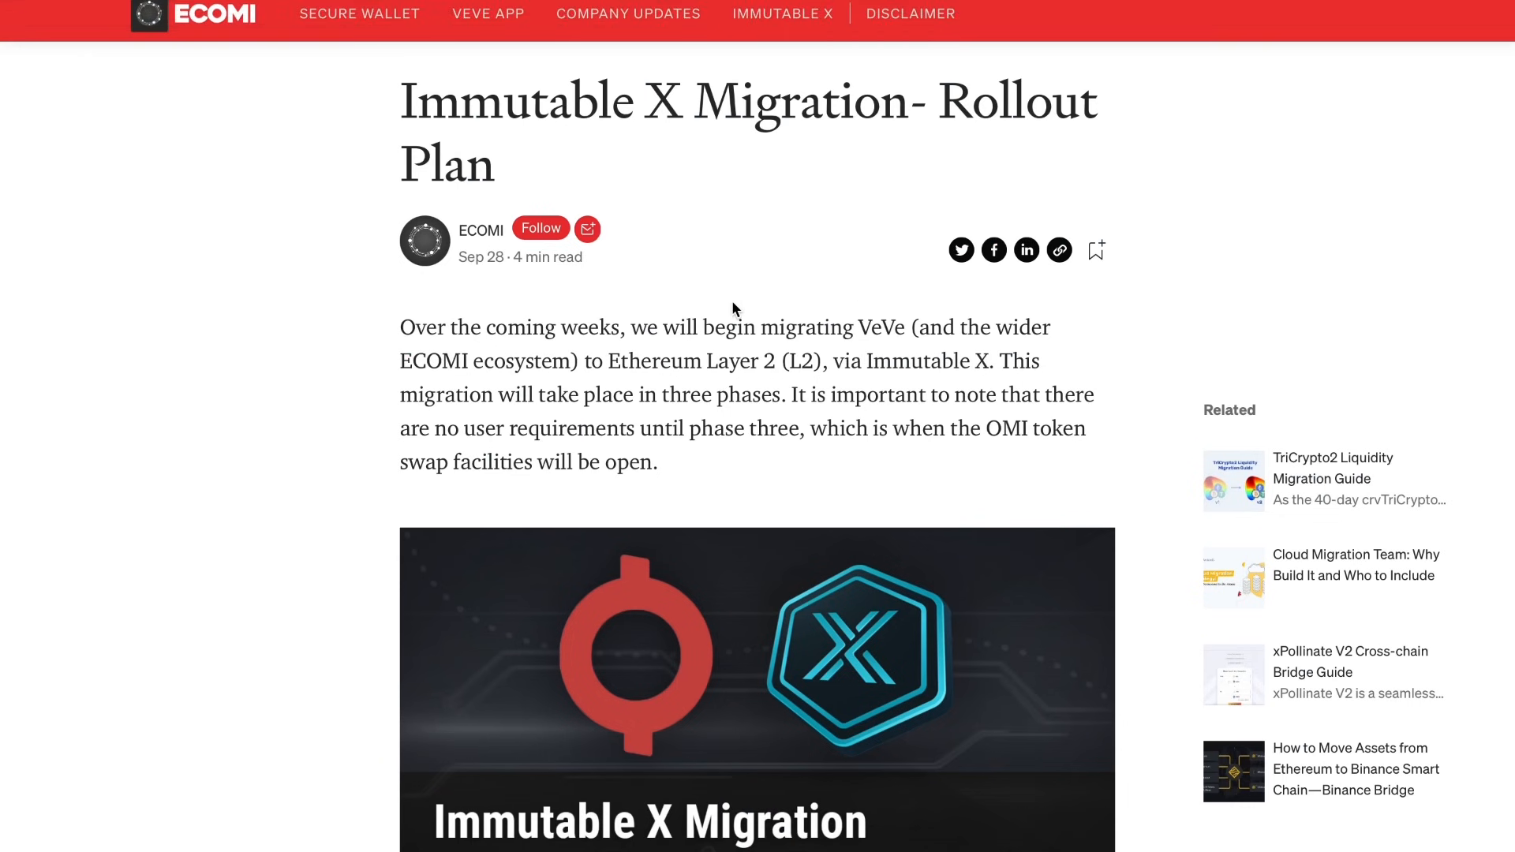
mouse_move(676, 421)
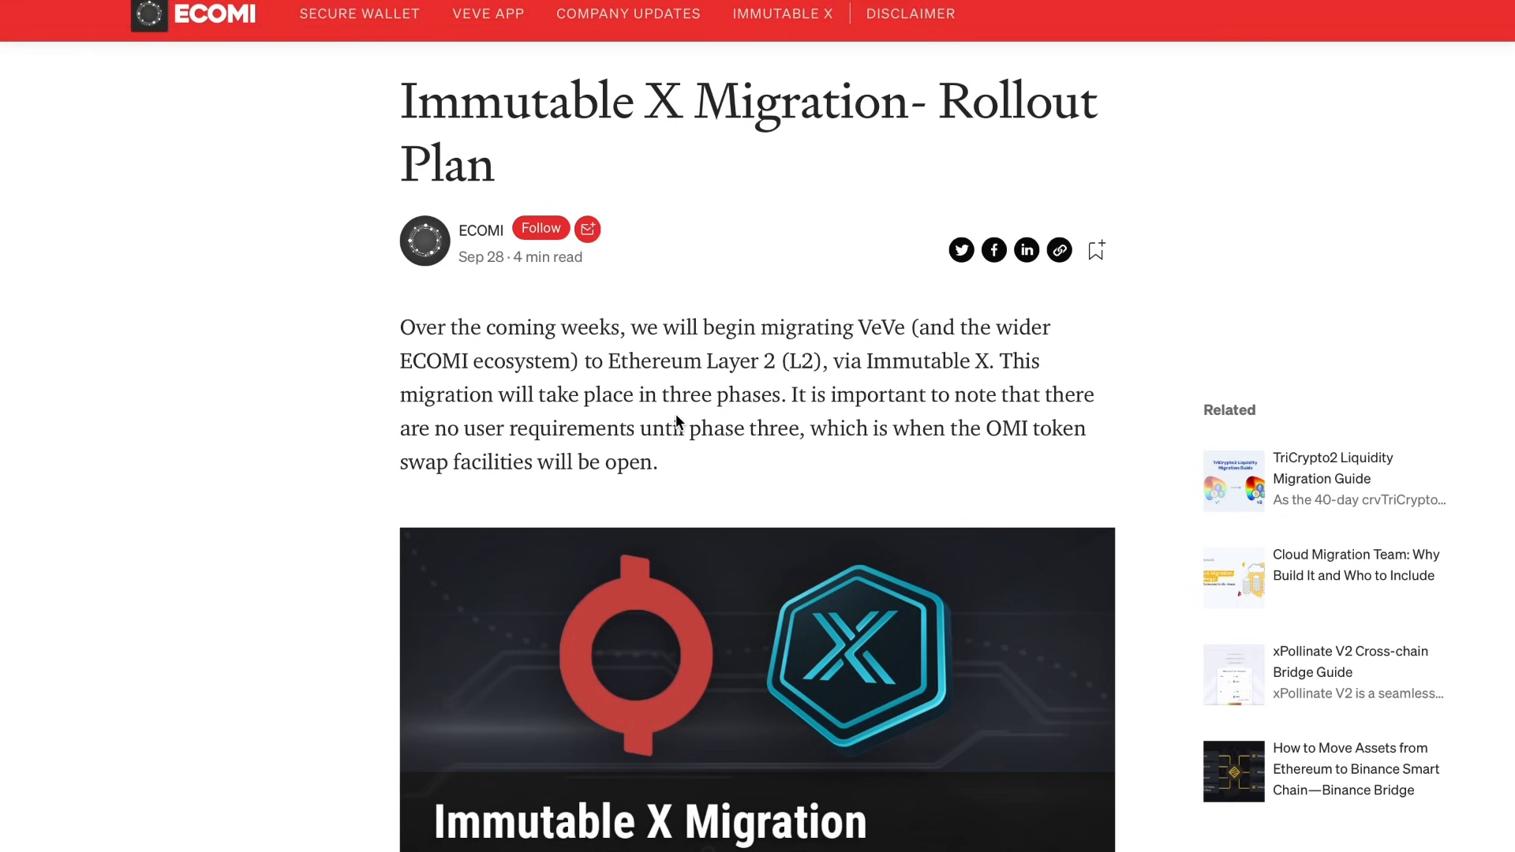
mouse_move(784, 404)
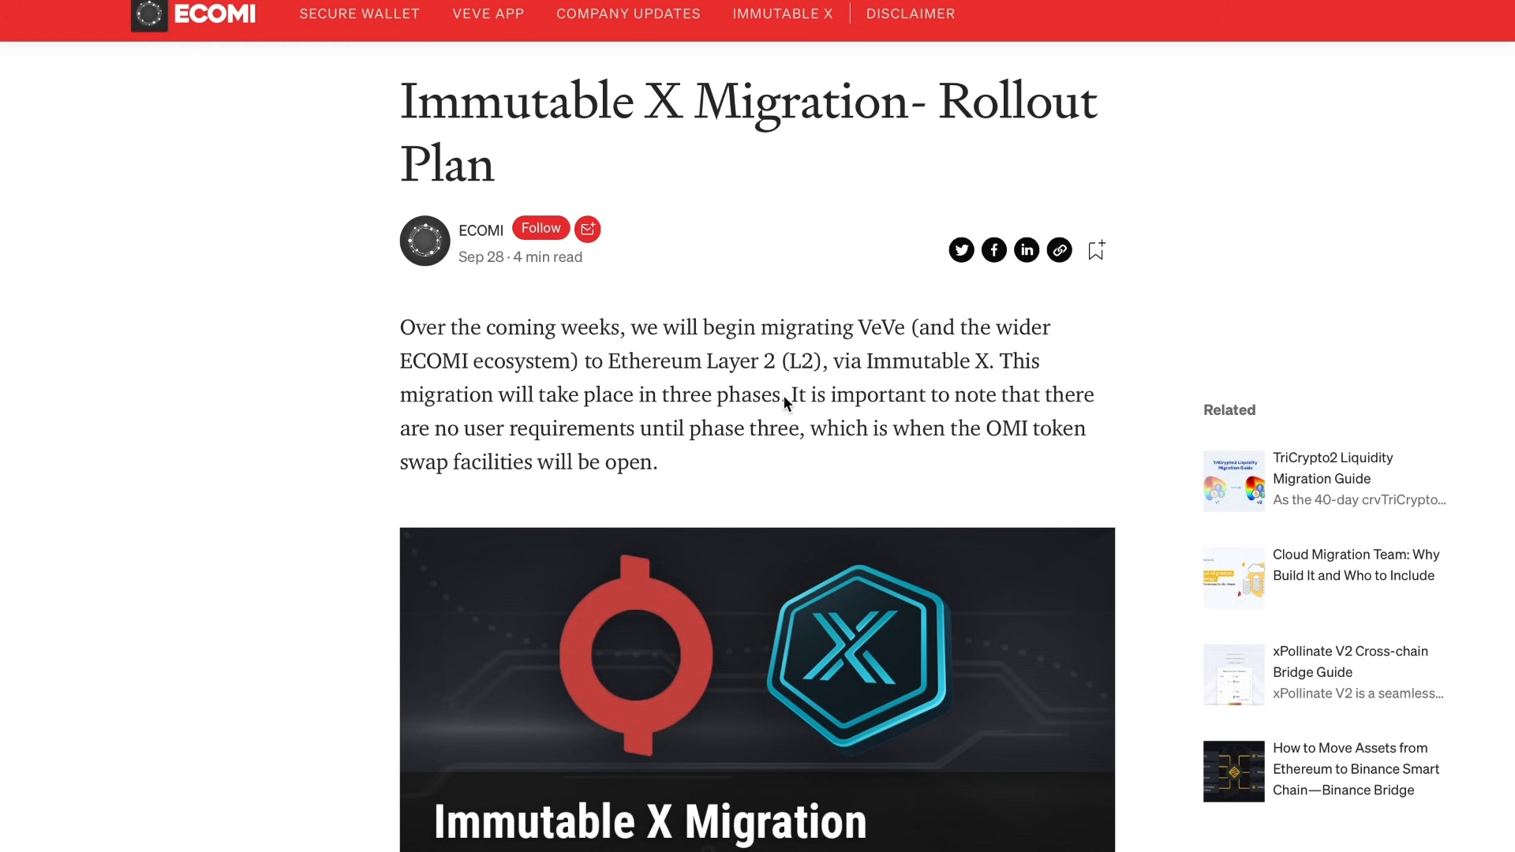
mouse_move(816, 396)
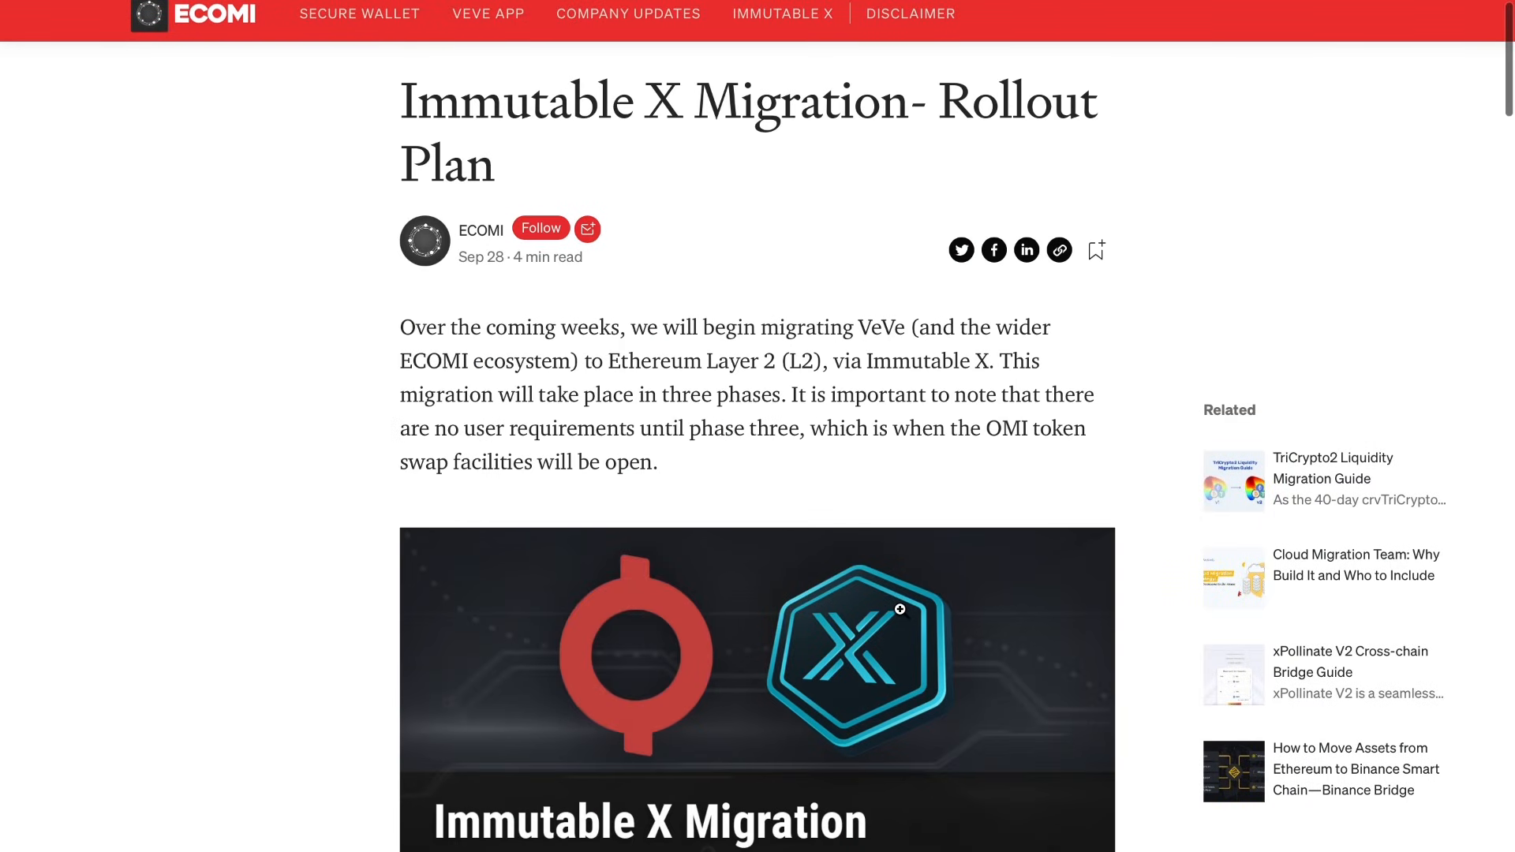
- Scroll down the page in three steps
scroll("down", 3)
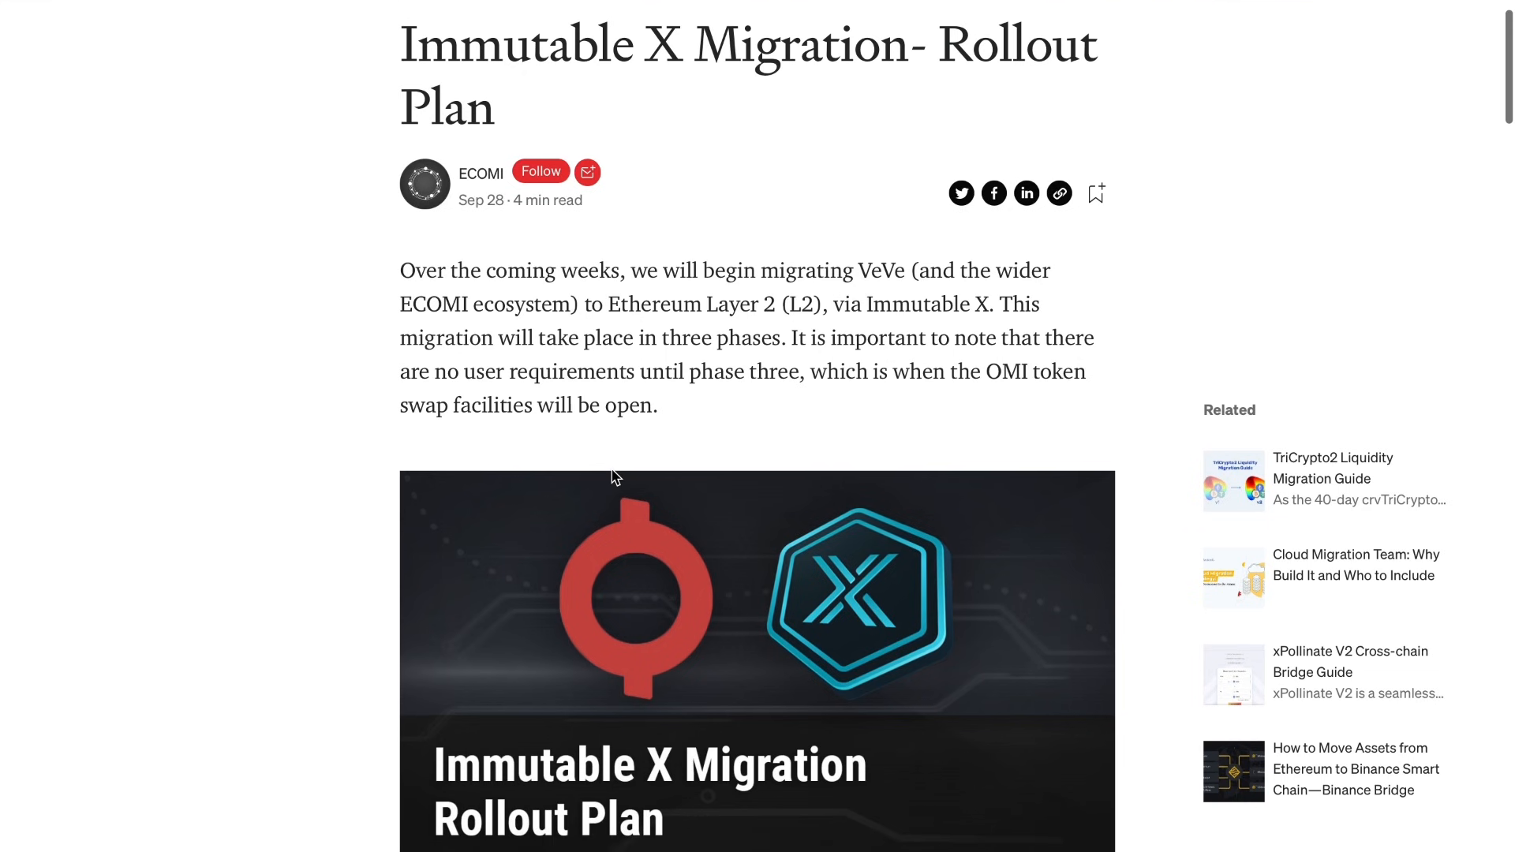
scroll("down", 3)
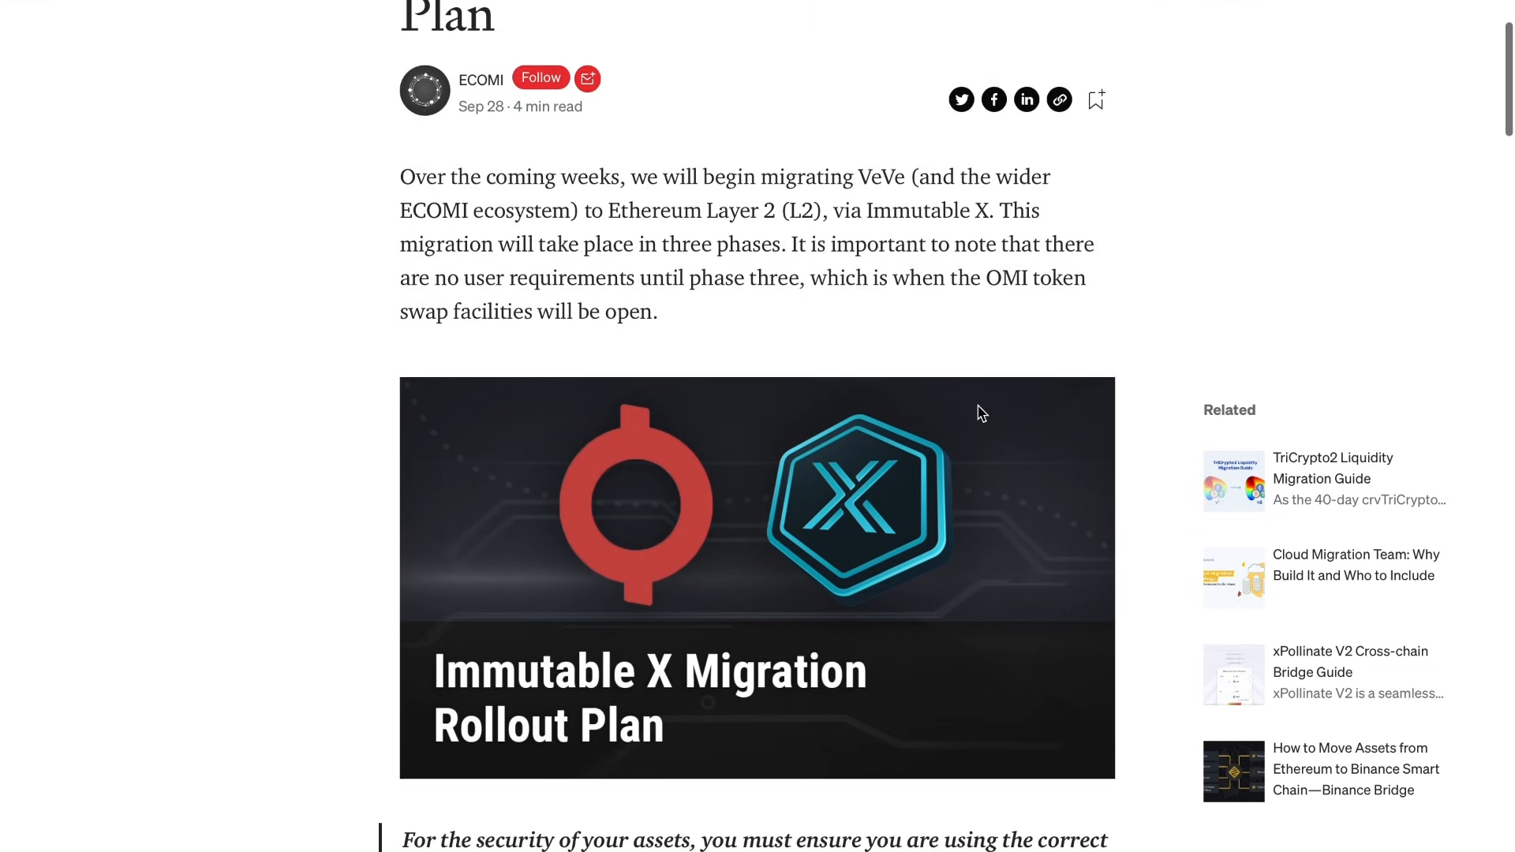
scroll("down", 3)
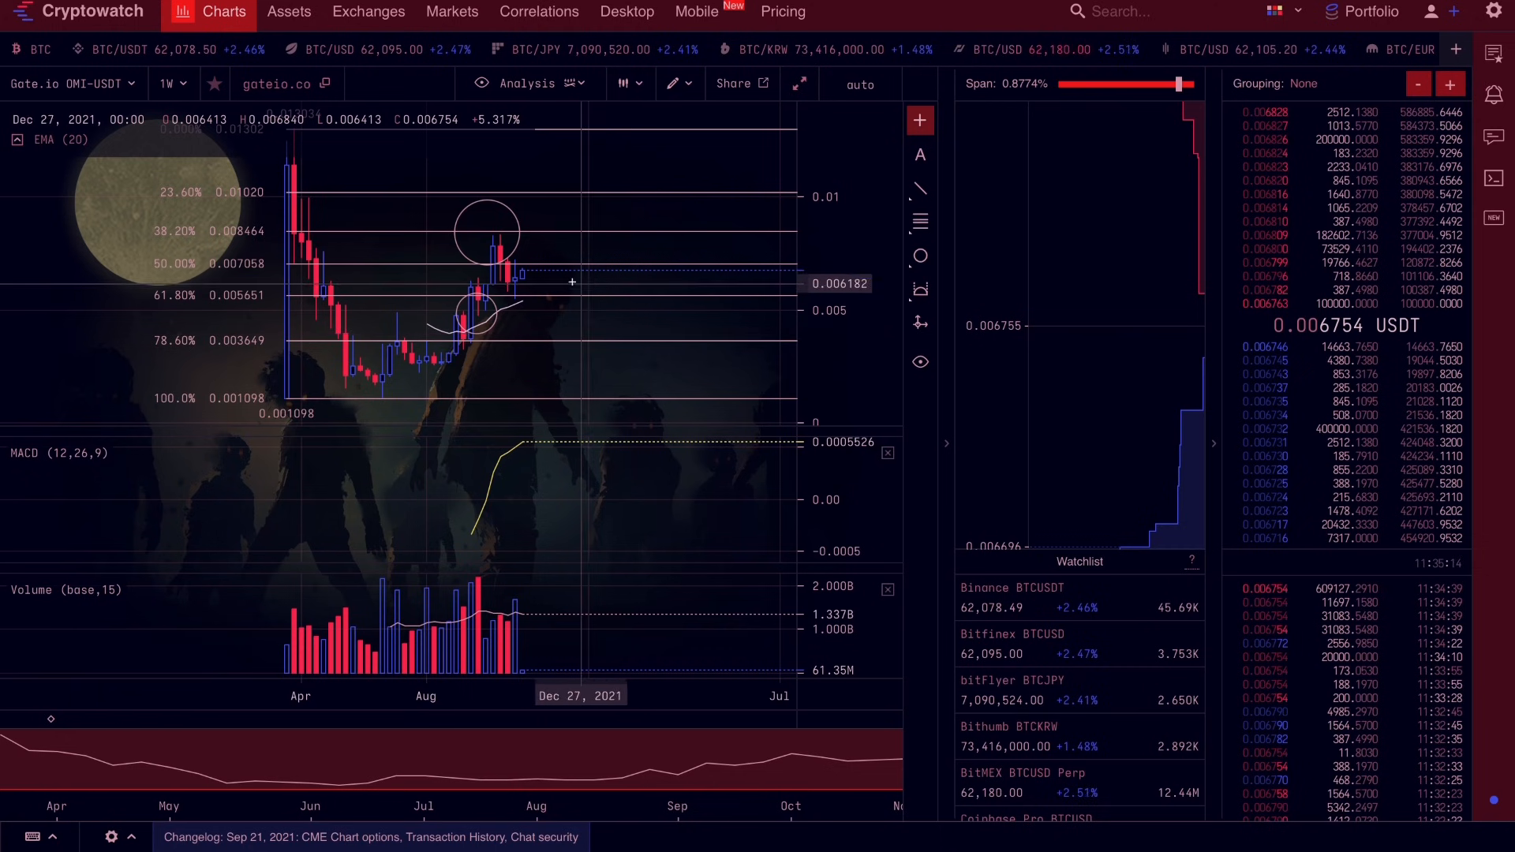
mouse_move(581, 259)
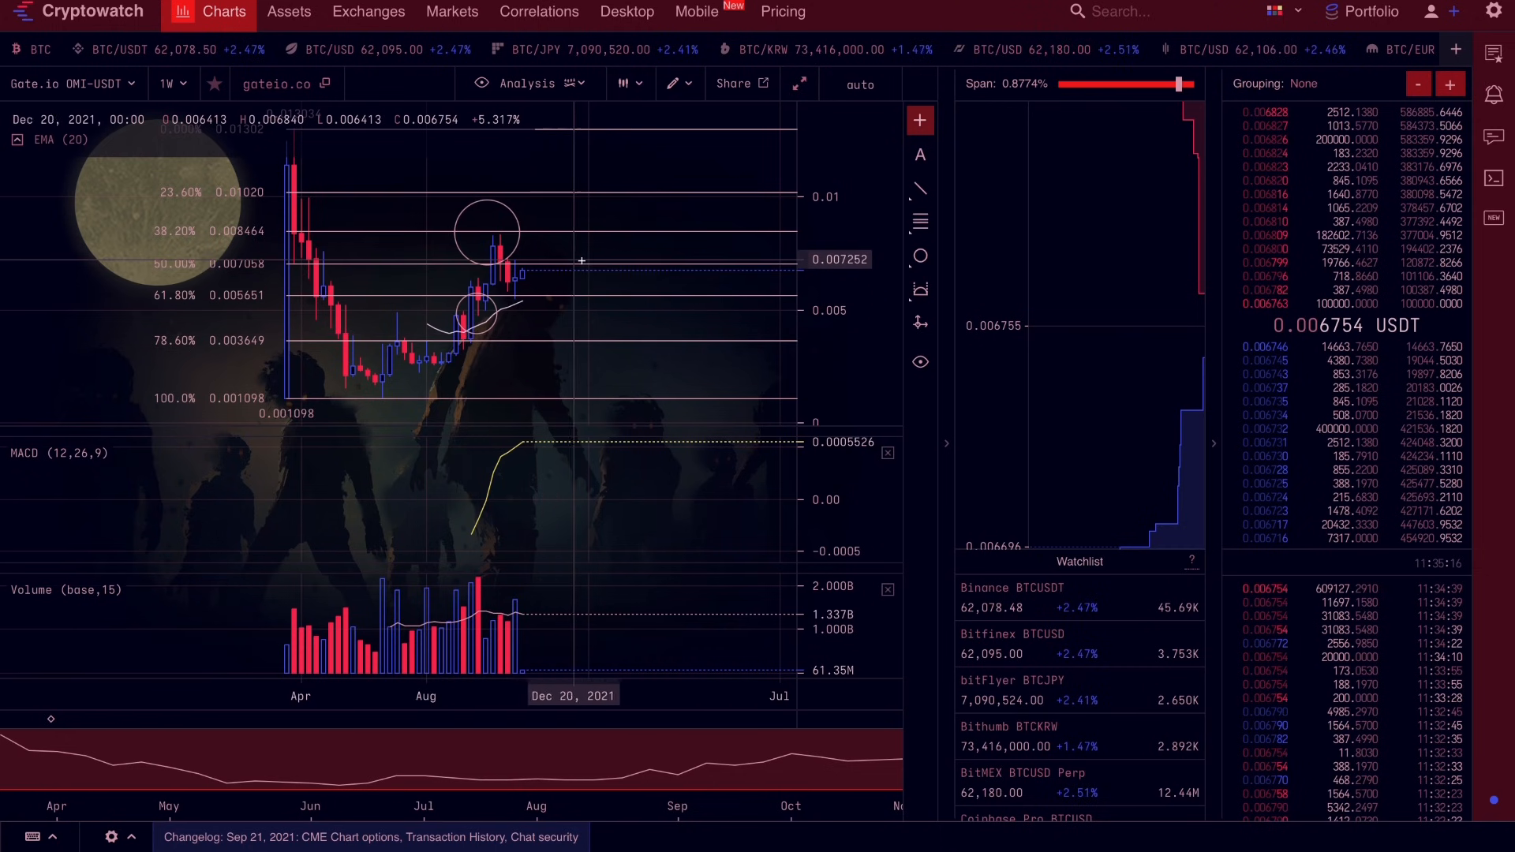
mouse_move(664, 365)
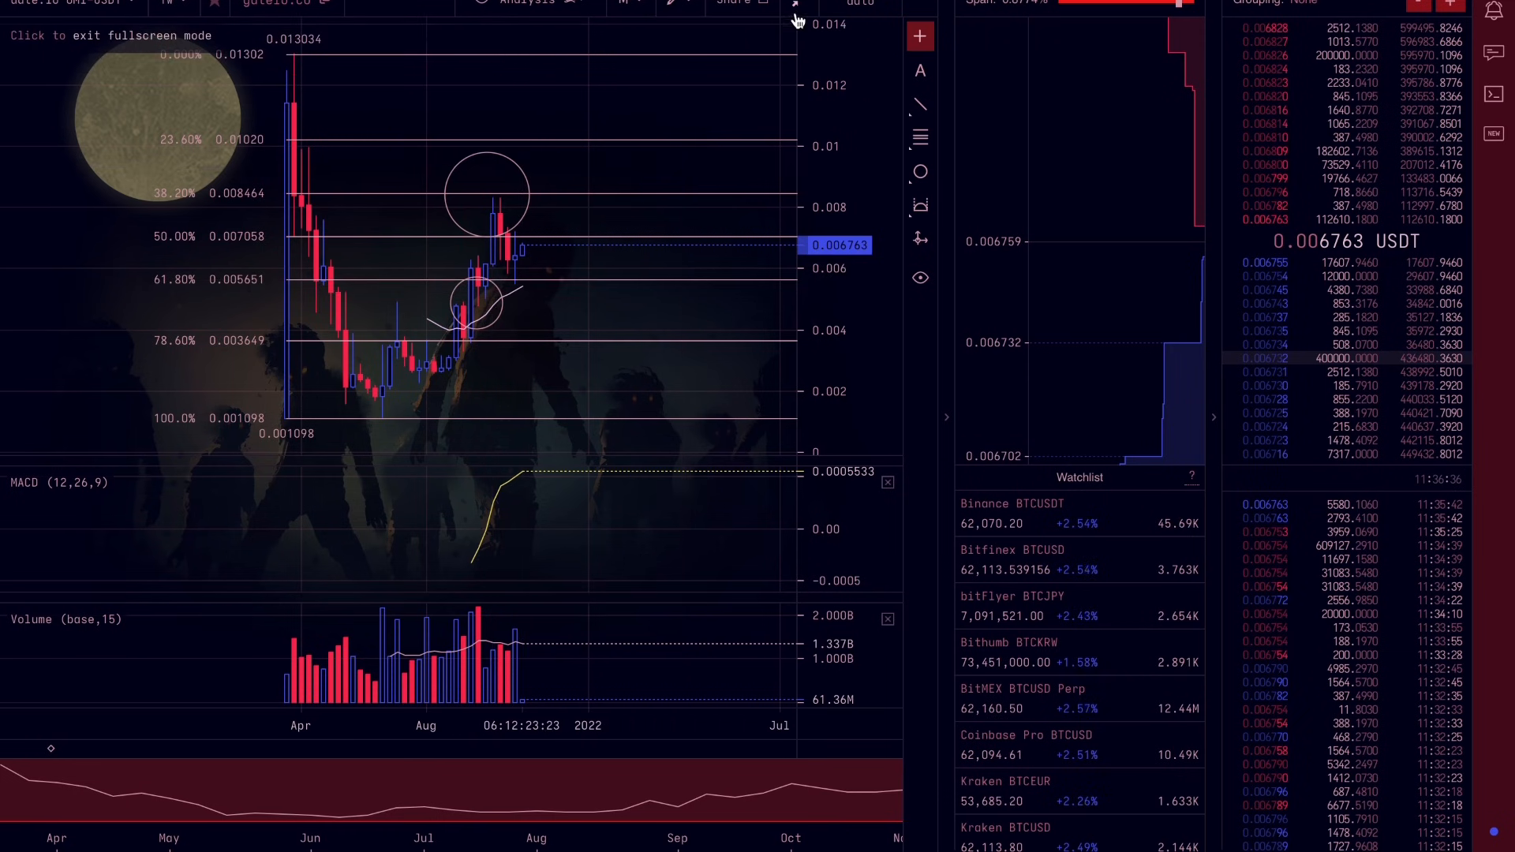
left_click(795, 18)
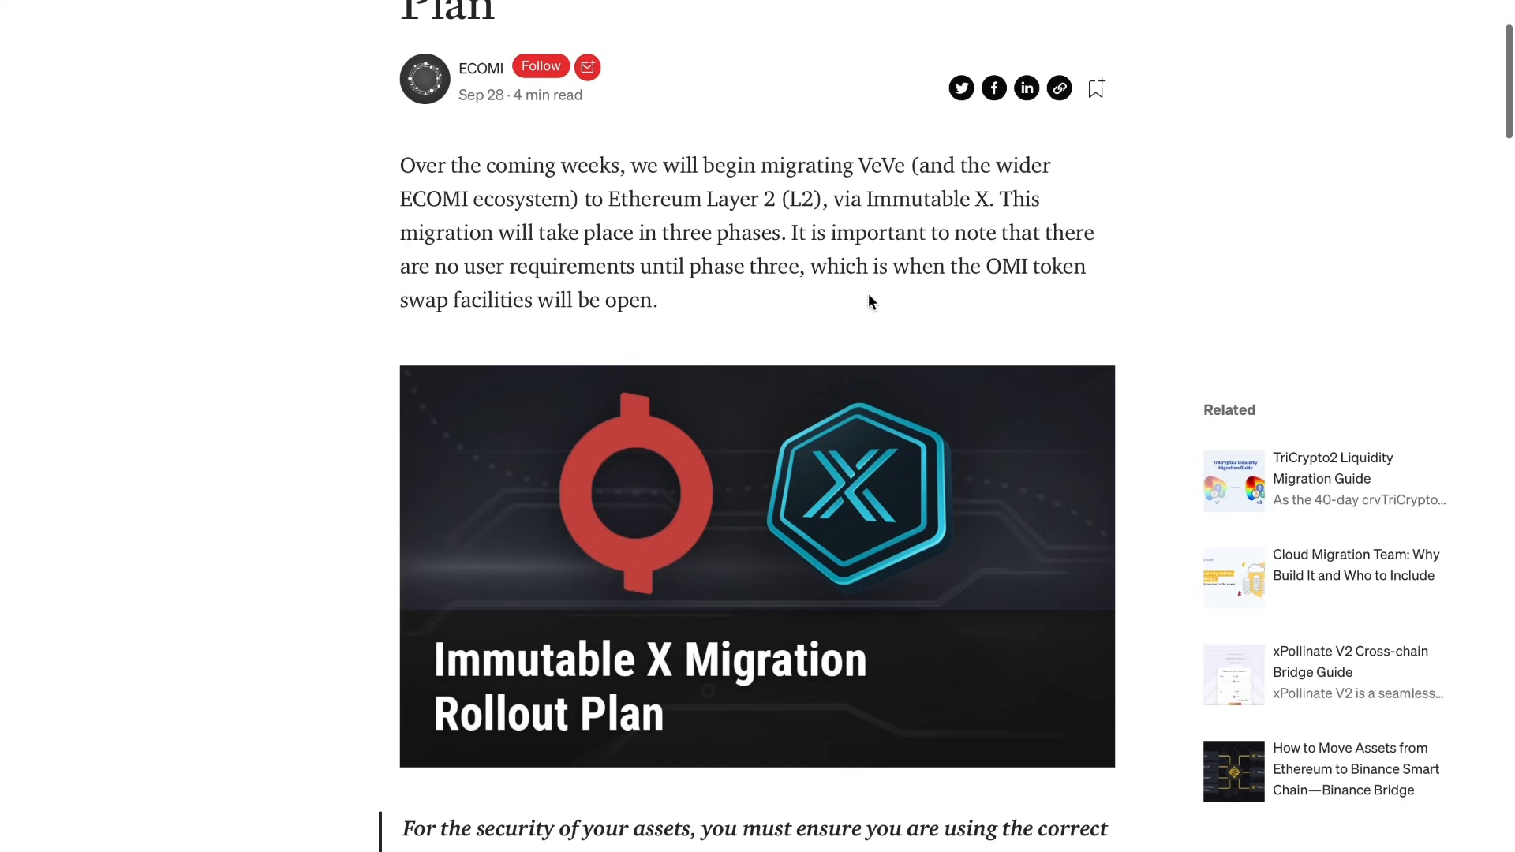
scroll("down", 3)
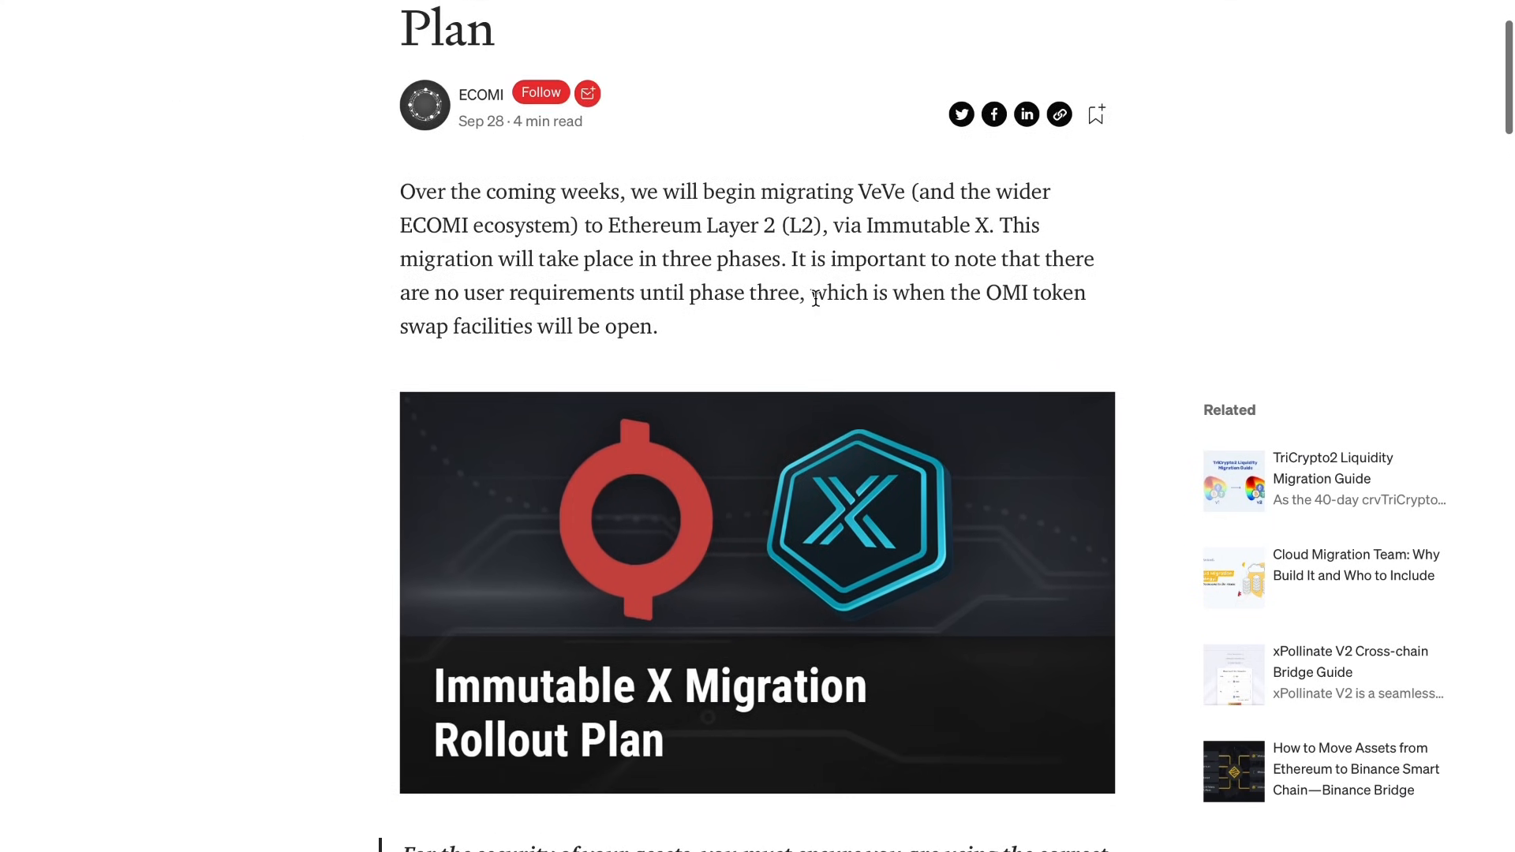
mouse_move(716, 283)
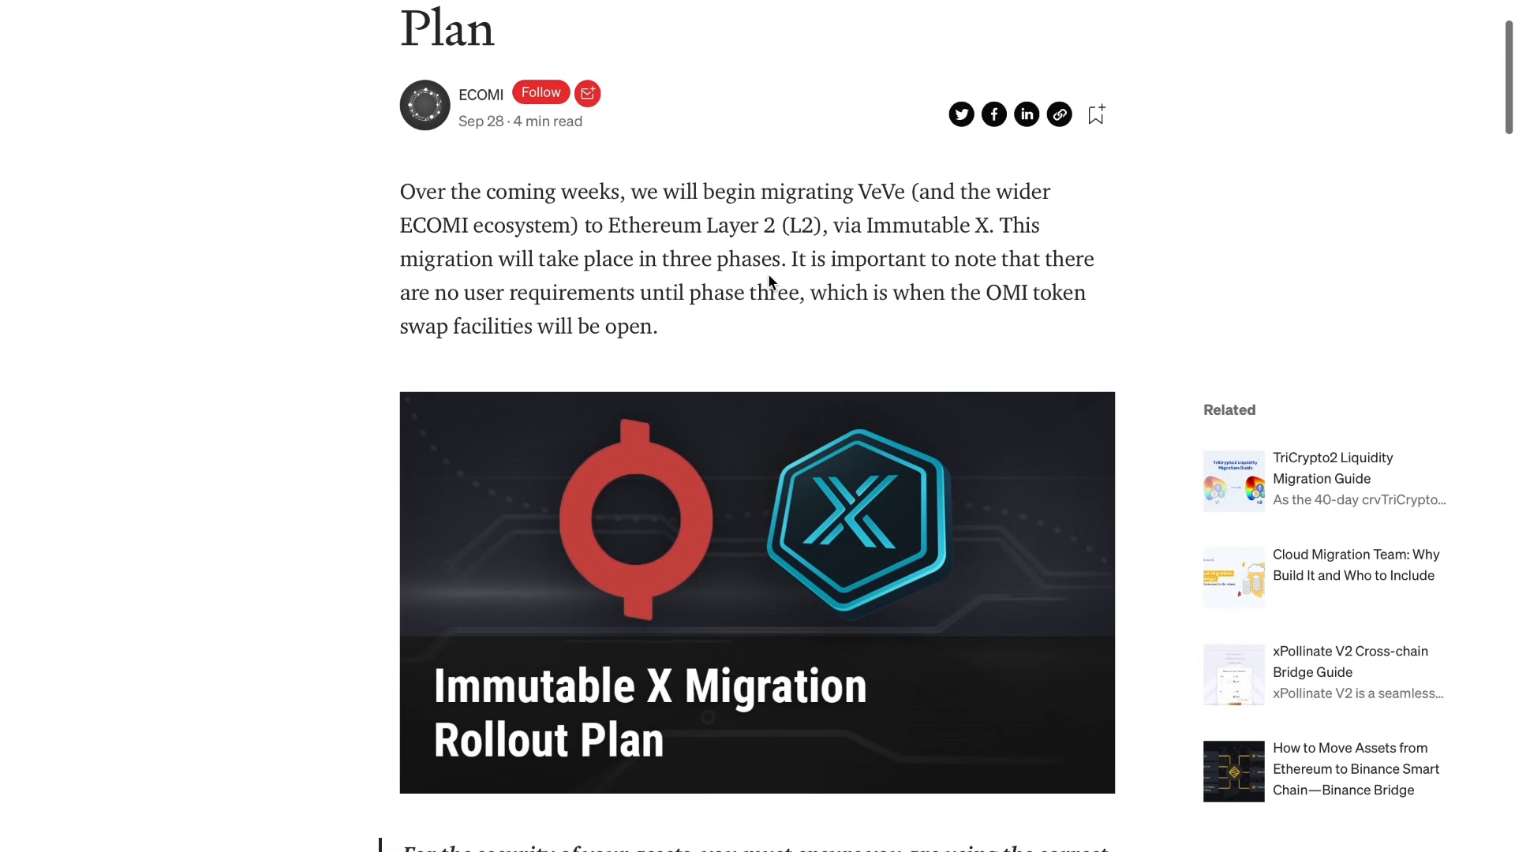
mouse_move(1399, 27)
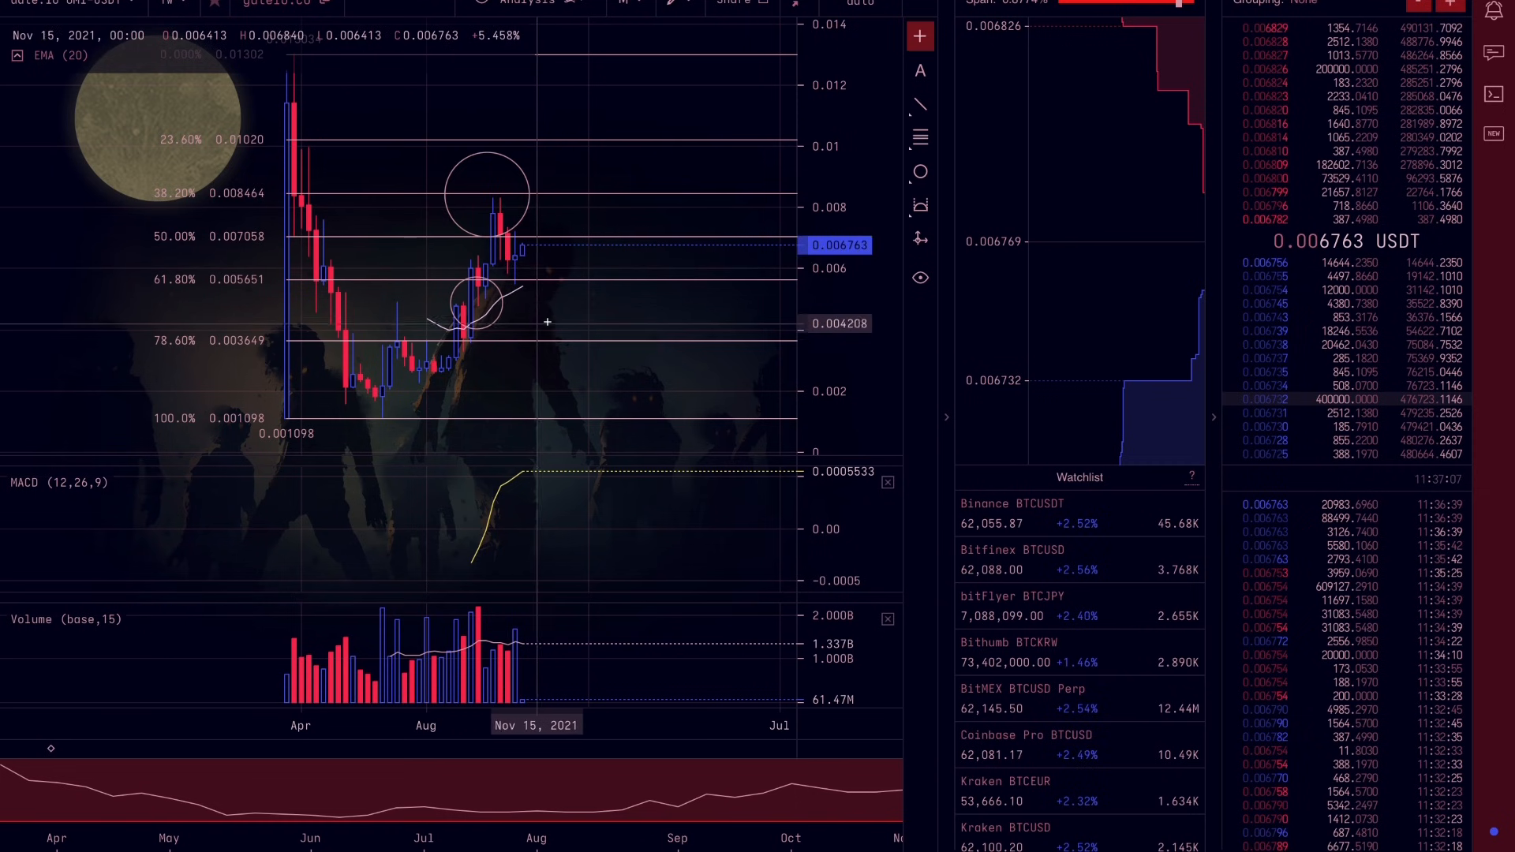
mouse_move(512, 237)
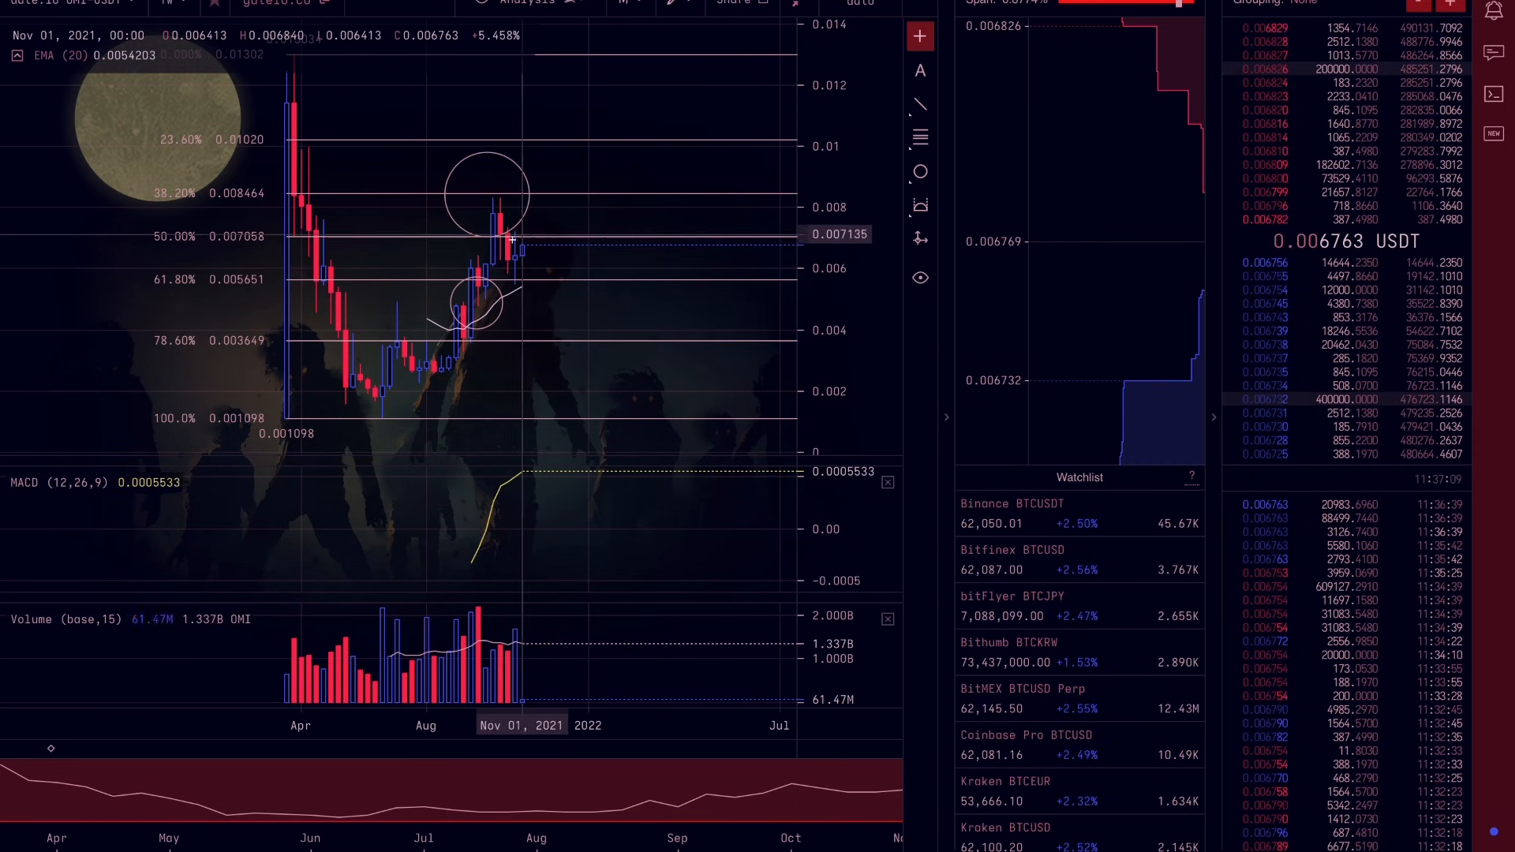
mouse_move(531, 245)
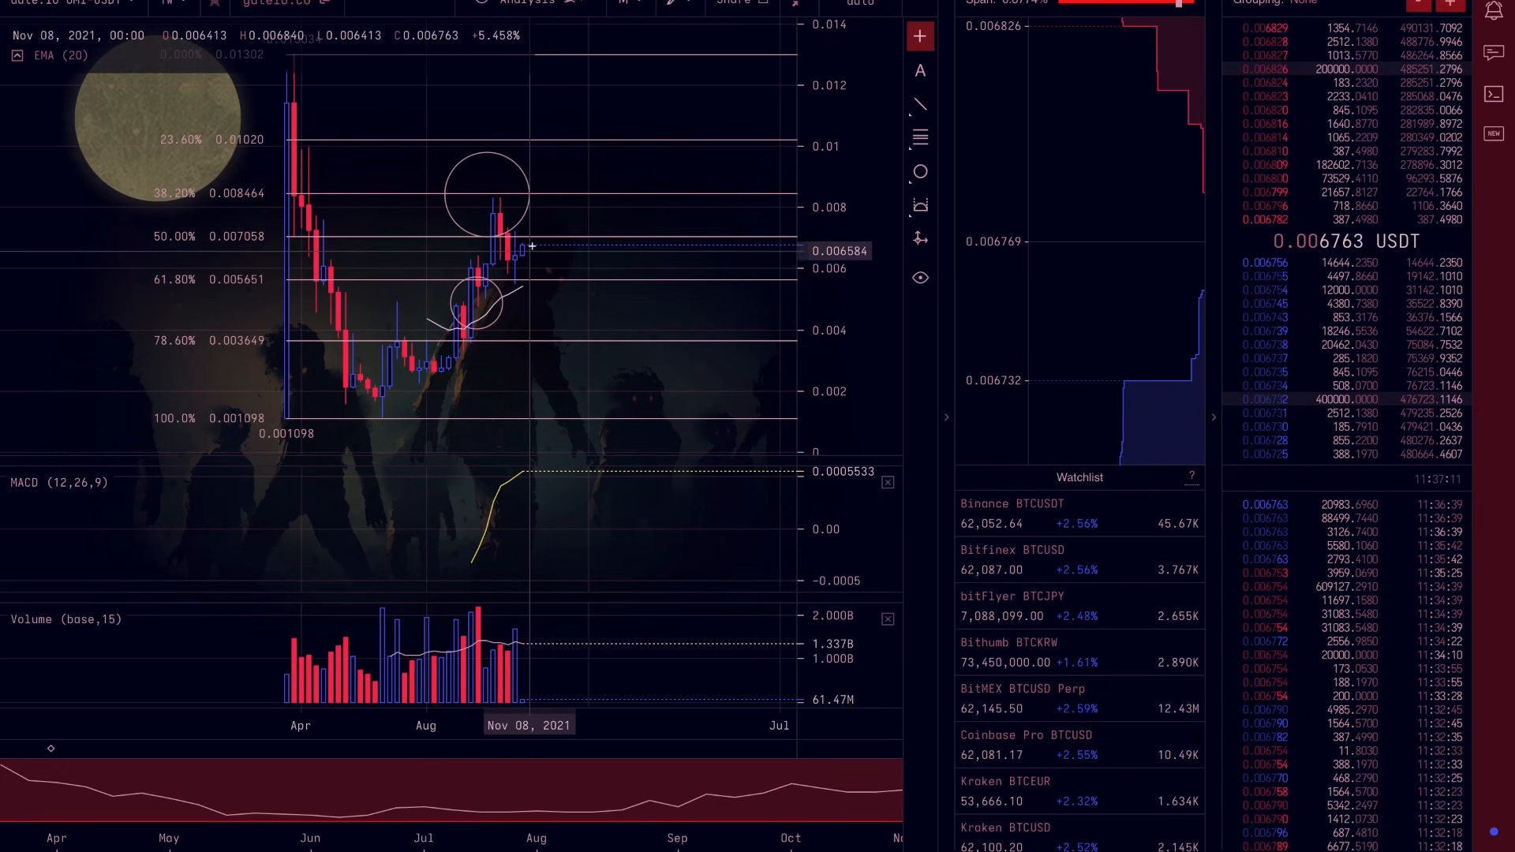
mouse_move(539, 244)
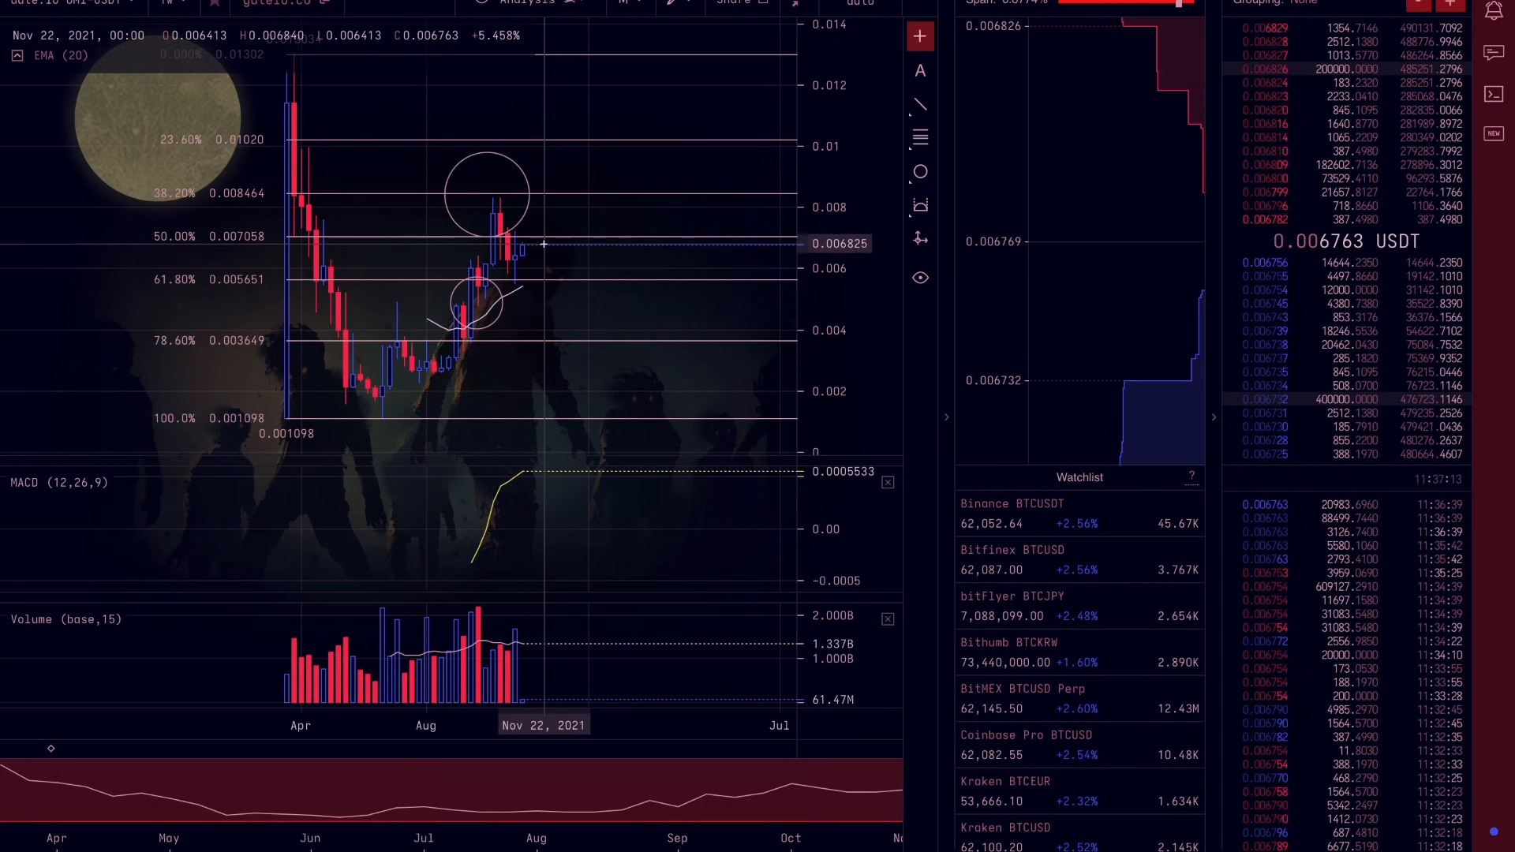
mouse_move(578, 200)
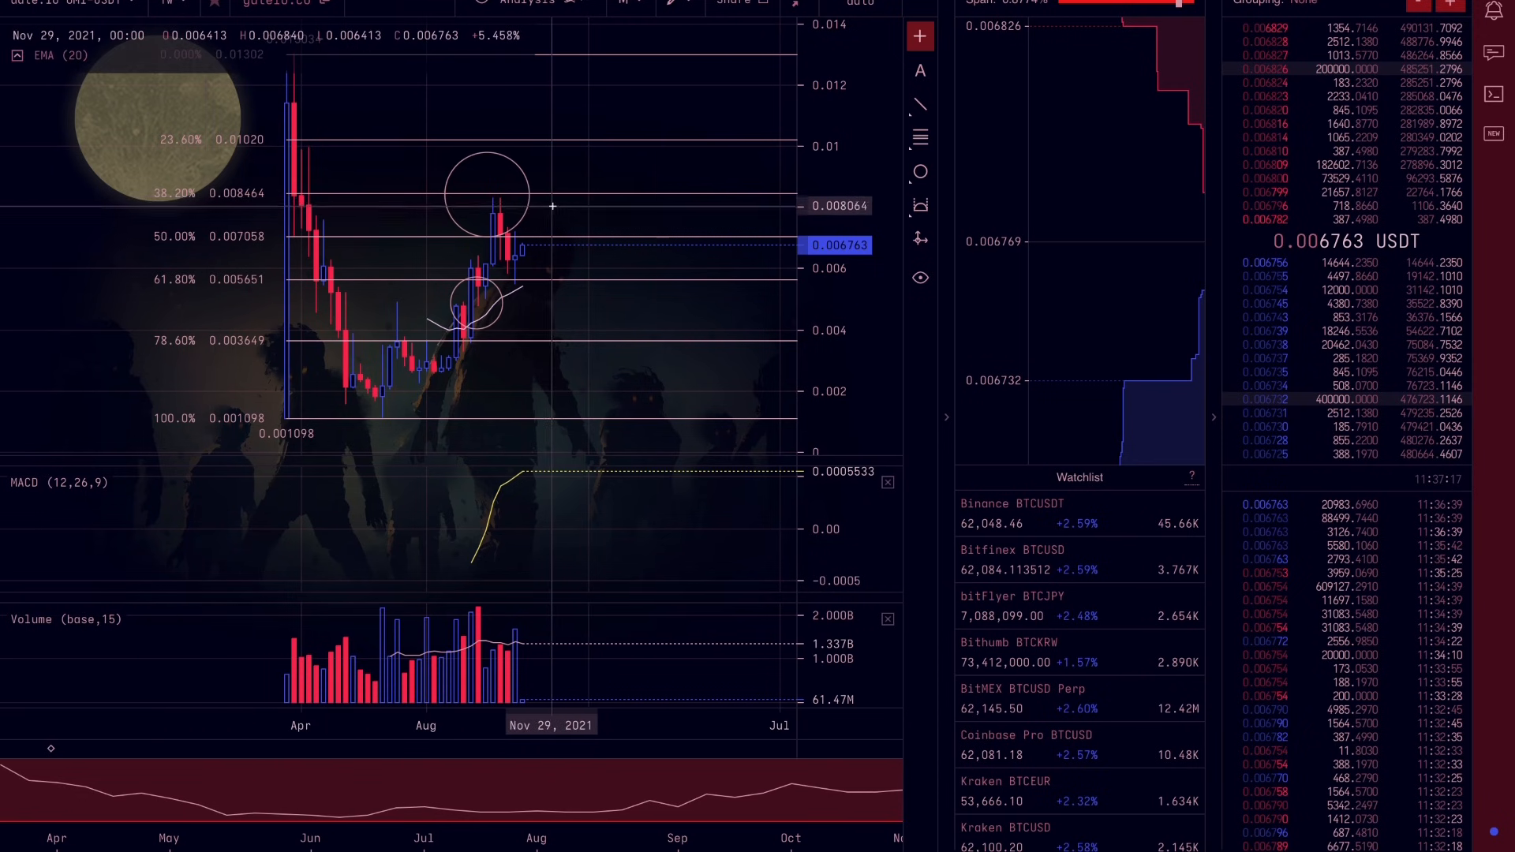
mouse_move(597, 222)
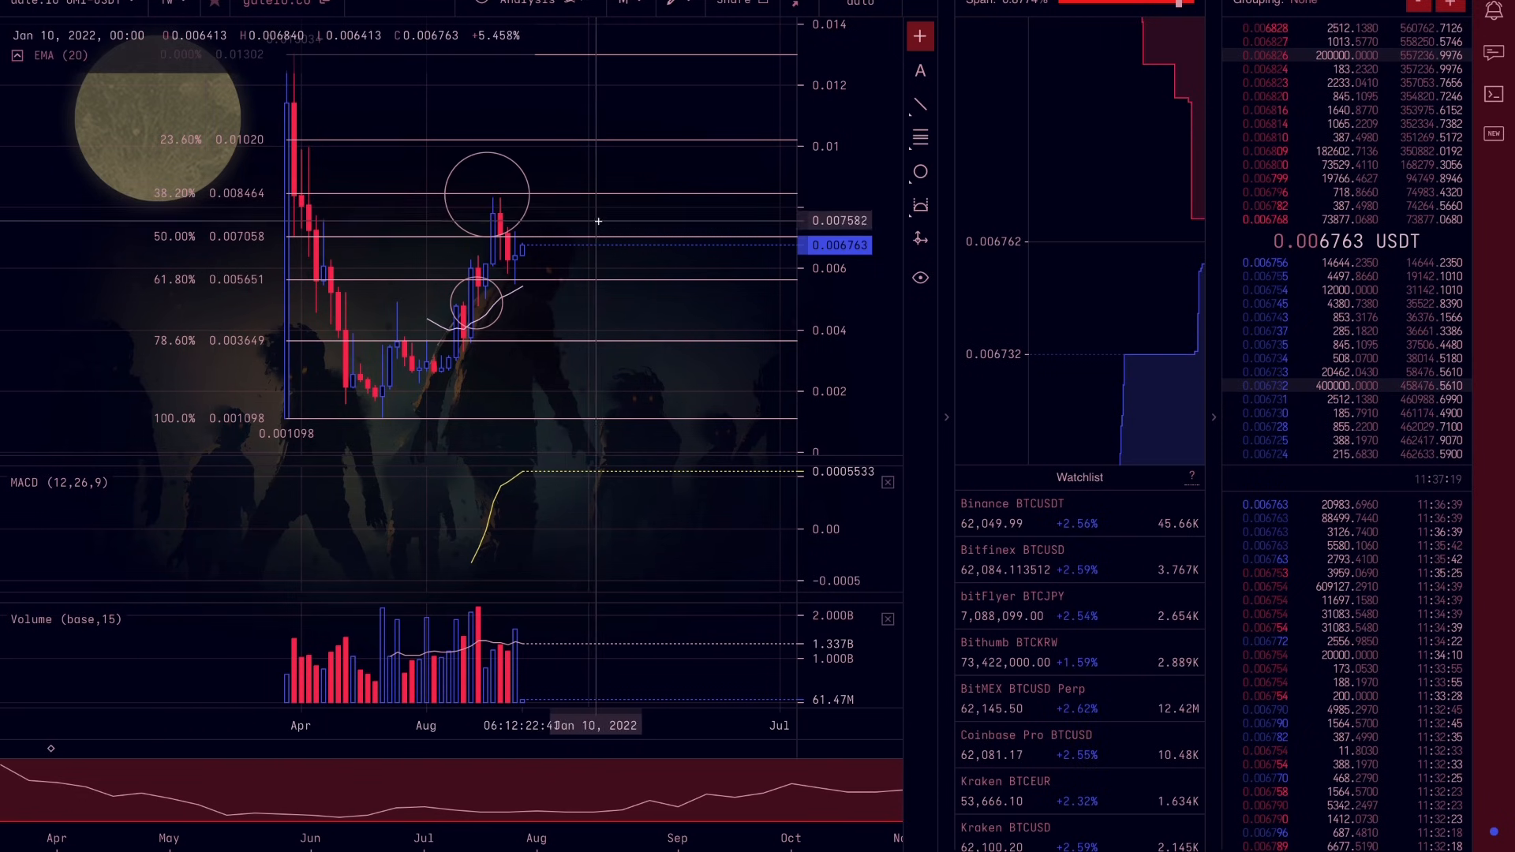
mouse_move(569, 204)
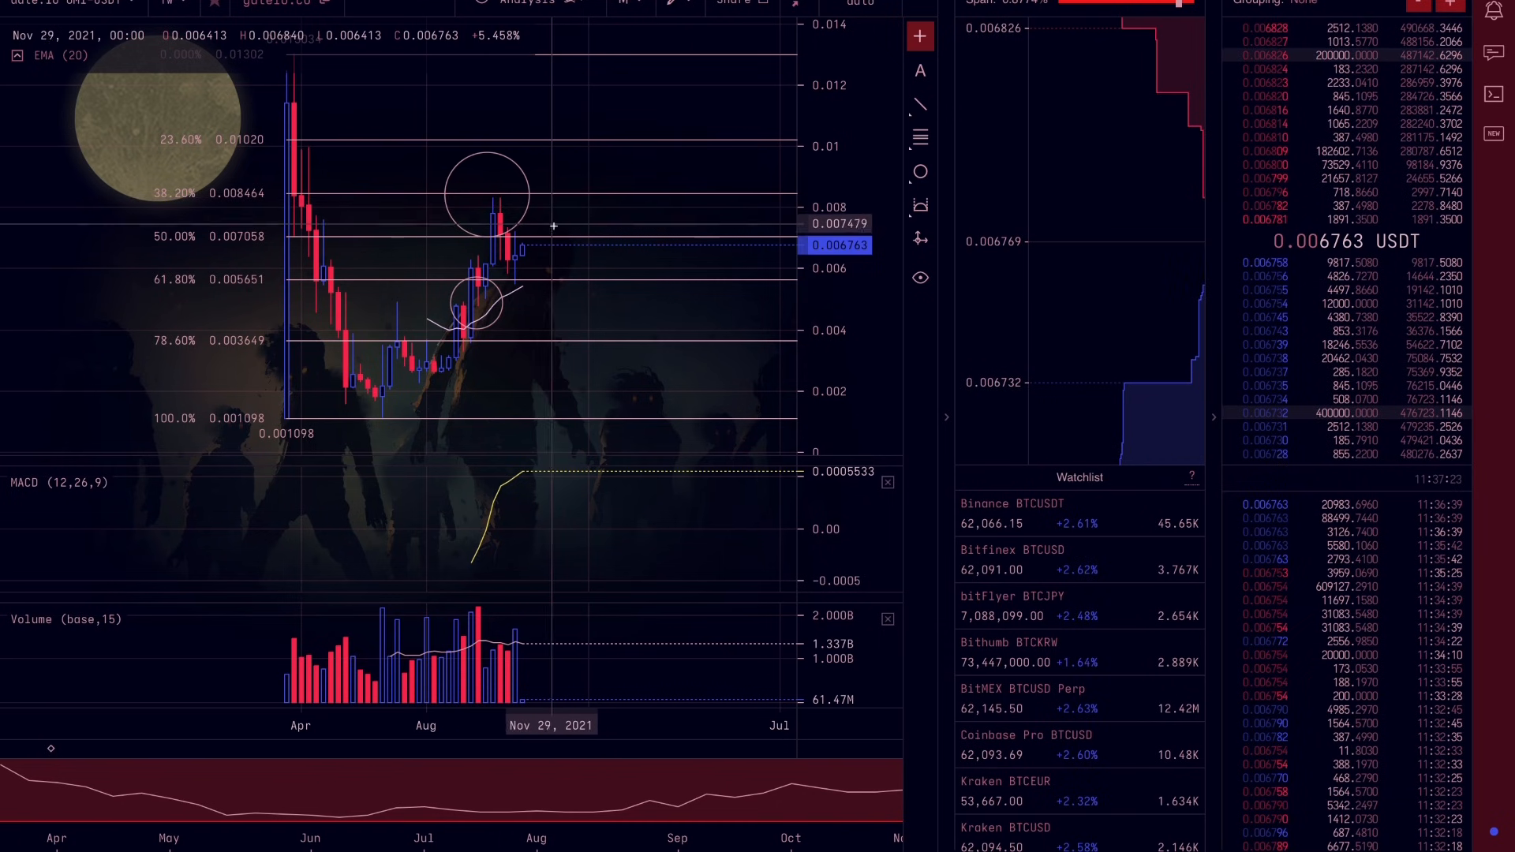
mouse_move(609, 116)
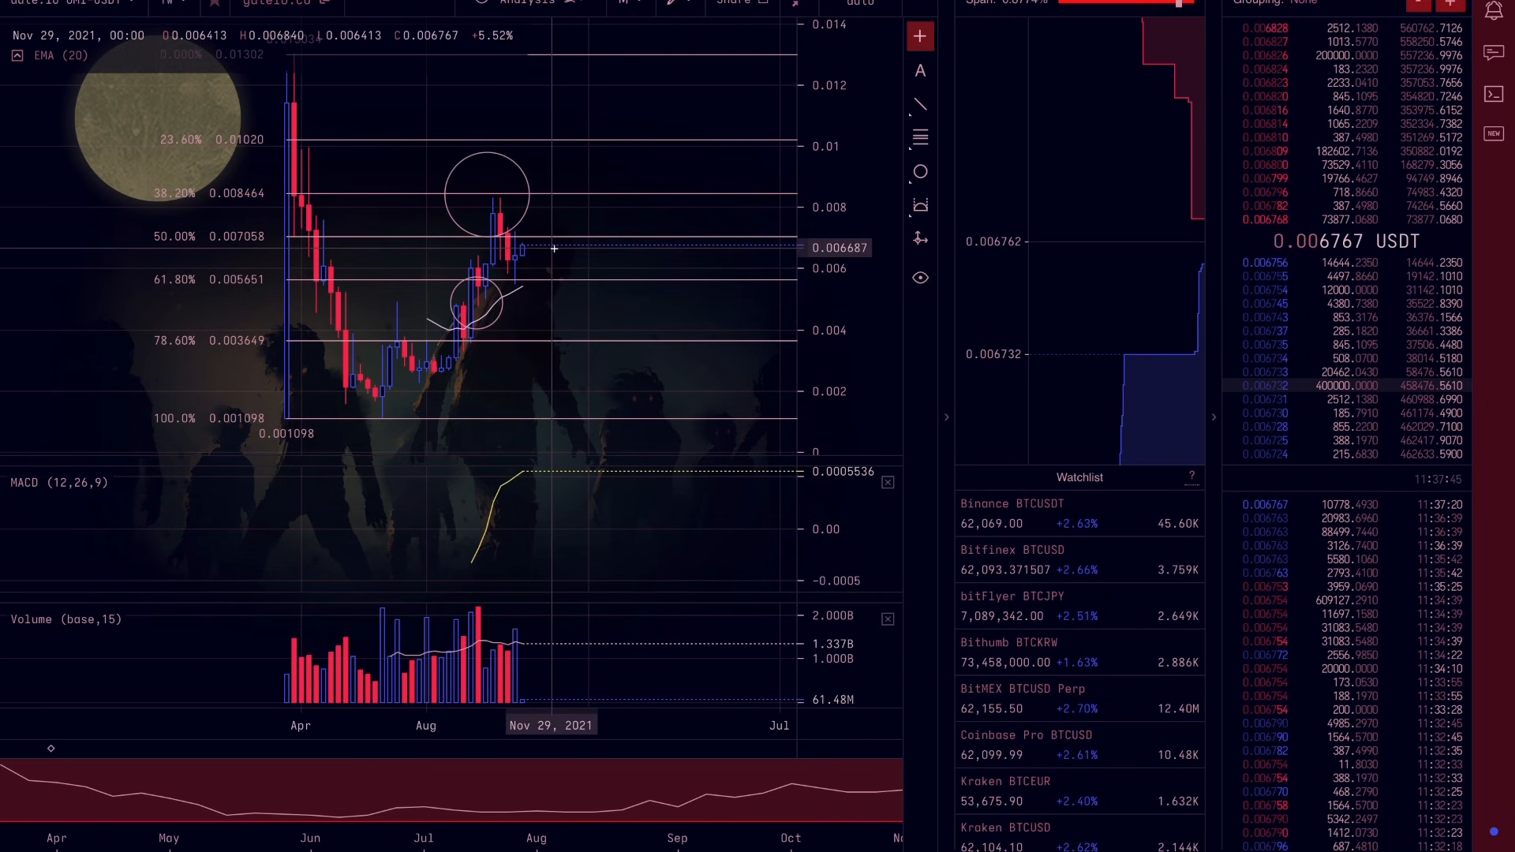
mouse_move(512, 232)
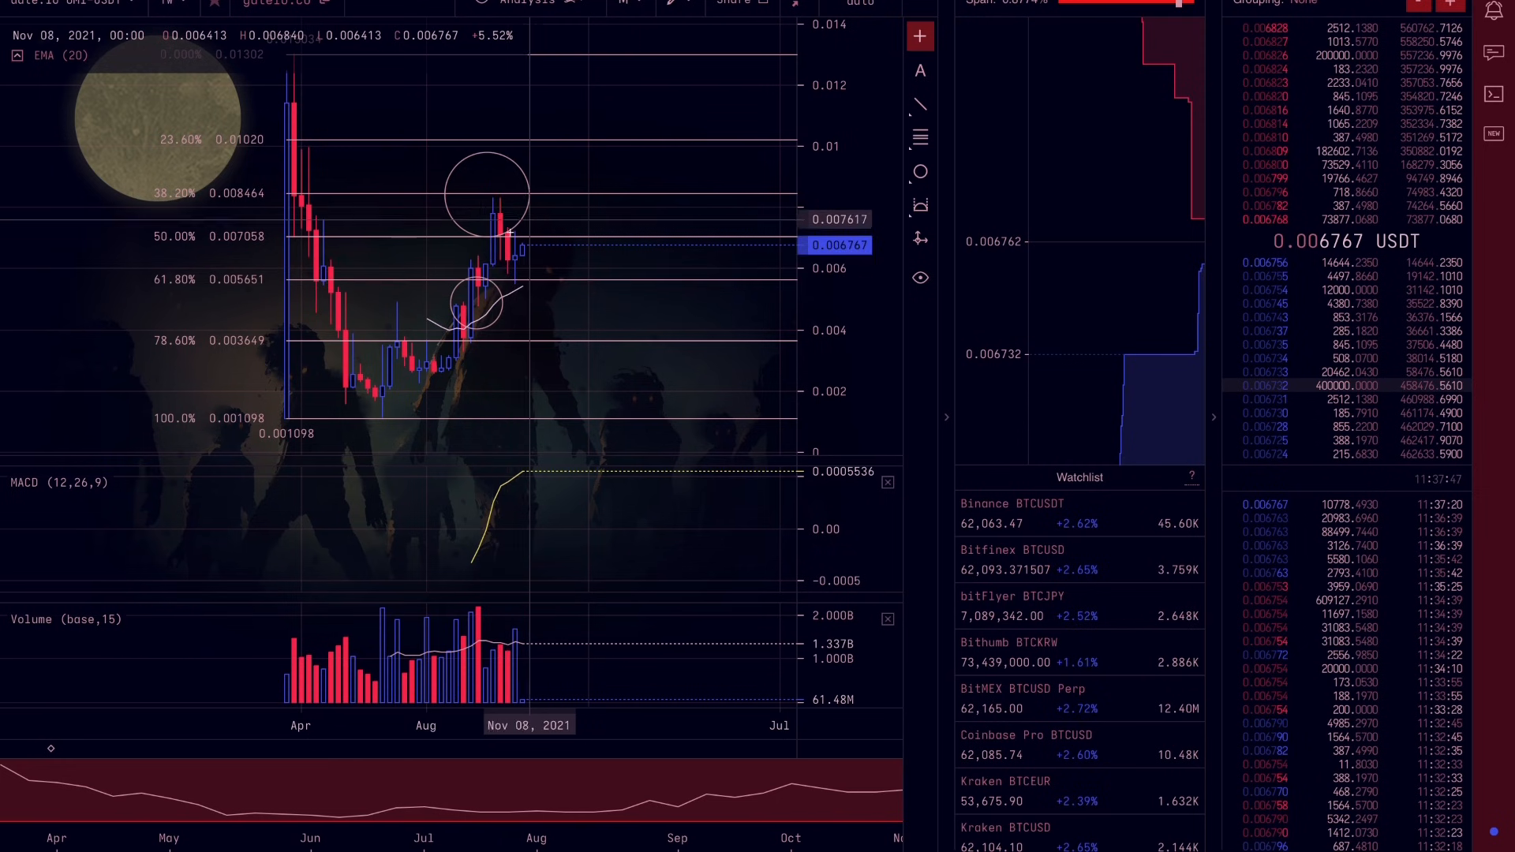
mouse_move(531, 303)
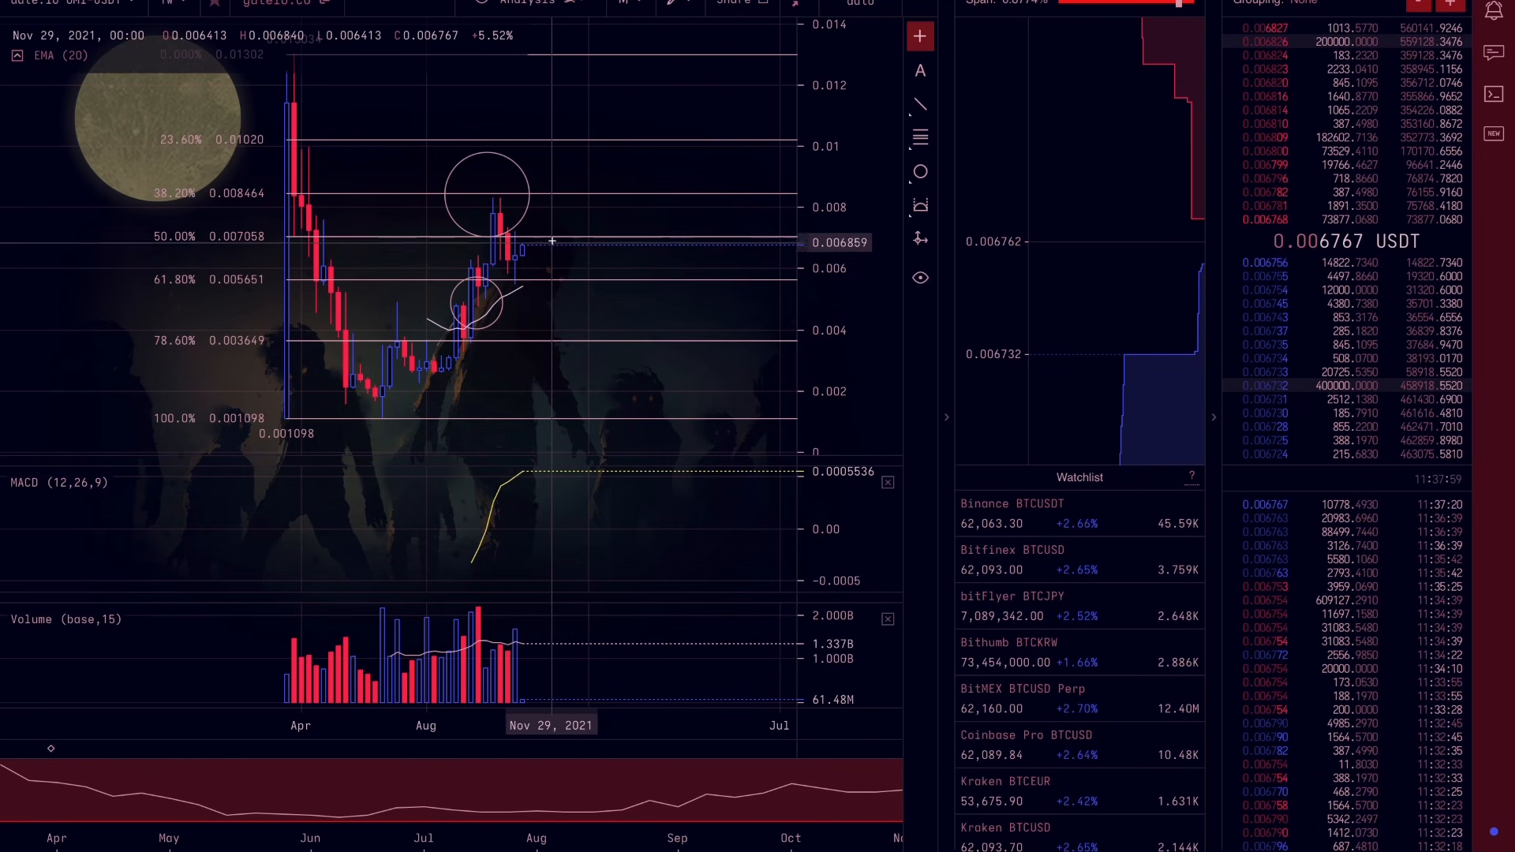
mouse_move(550, 238)
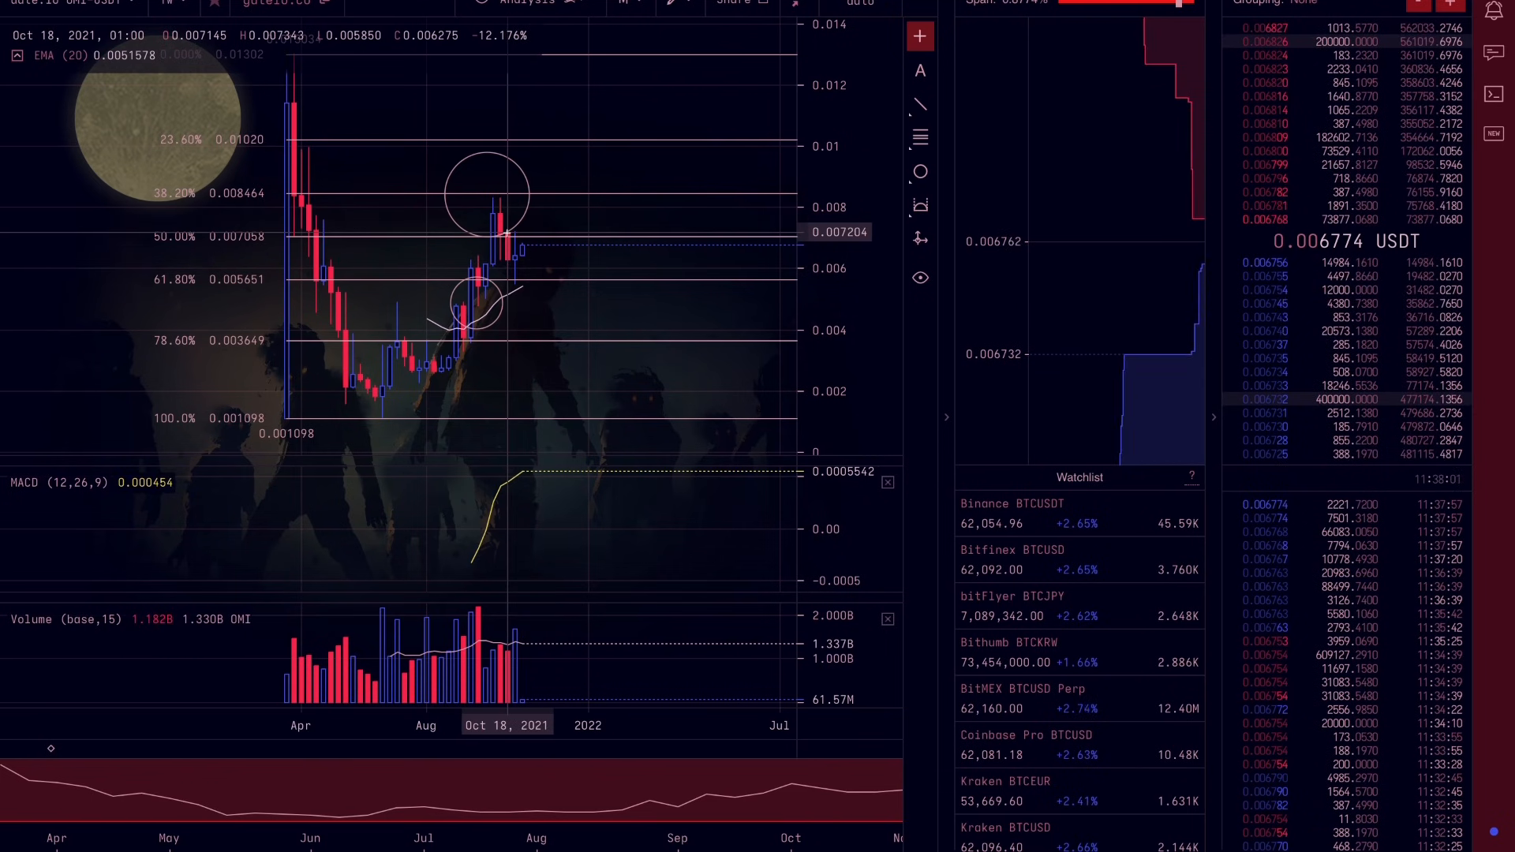